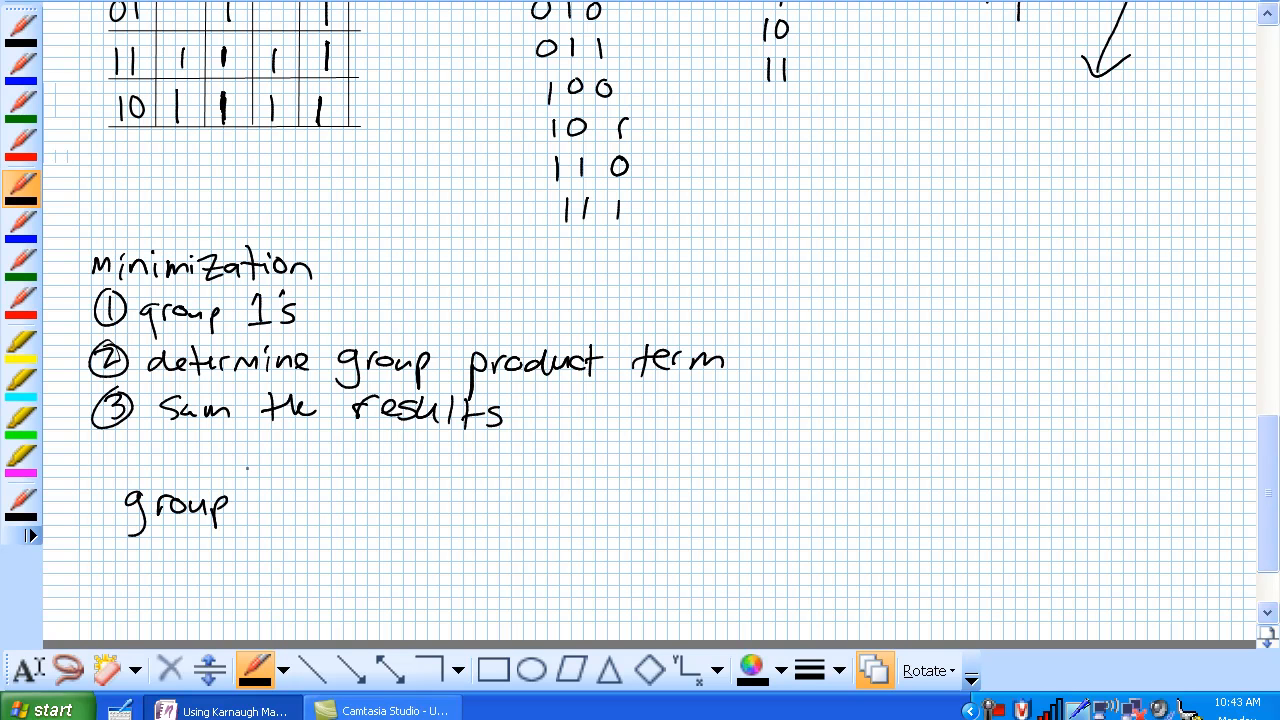
- Draw an arrow from step 1 and handwrite 'group 1's – maximize group size, minimize # of groups'
drag(90, 310, 100, 520)
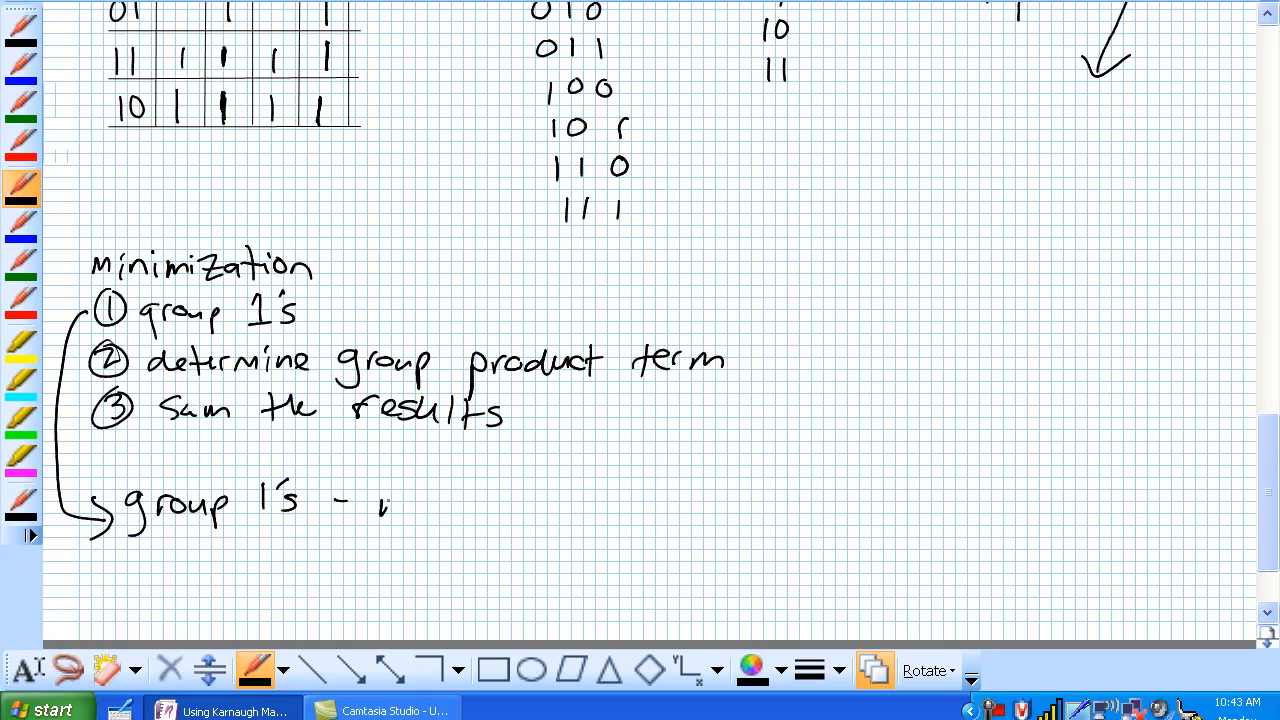
text(maximize the size of group,)
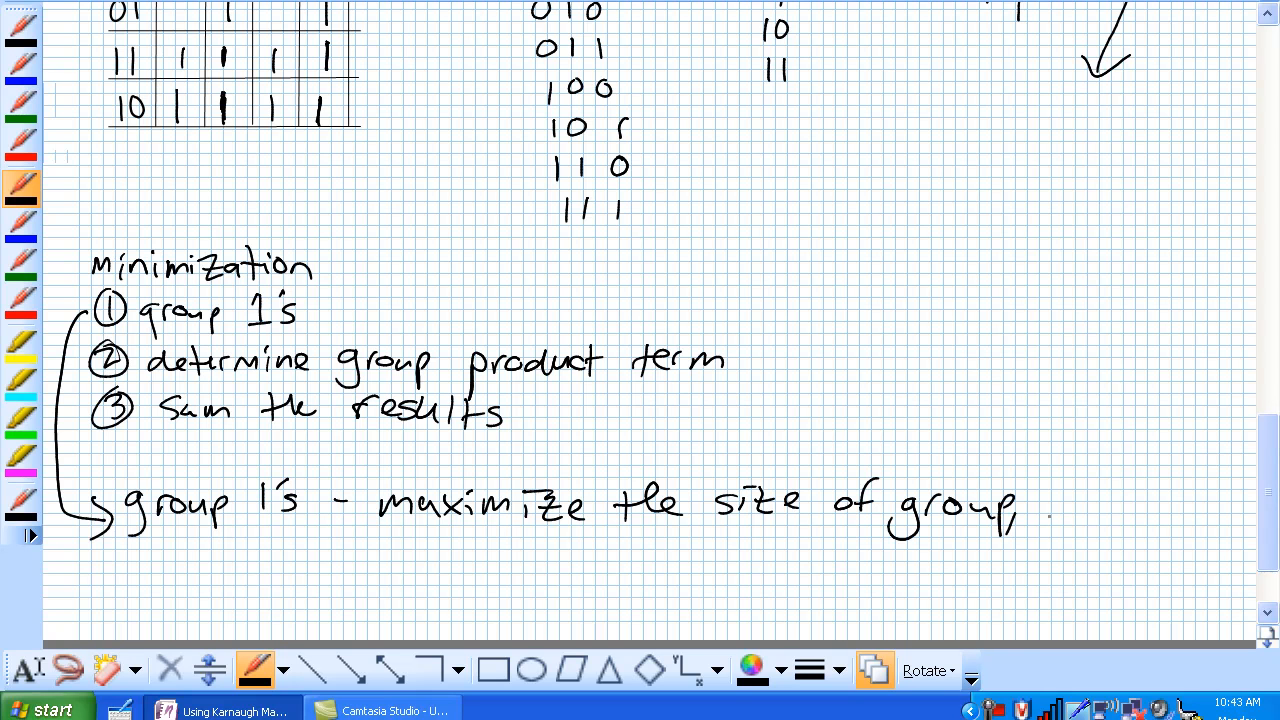
text(minin)
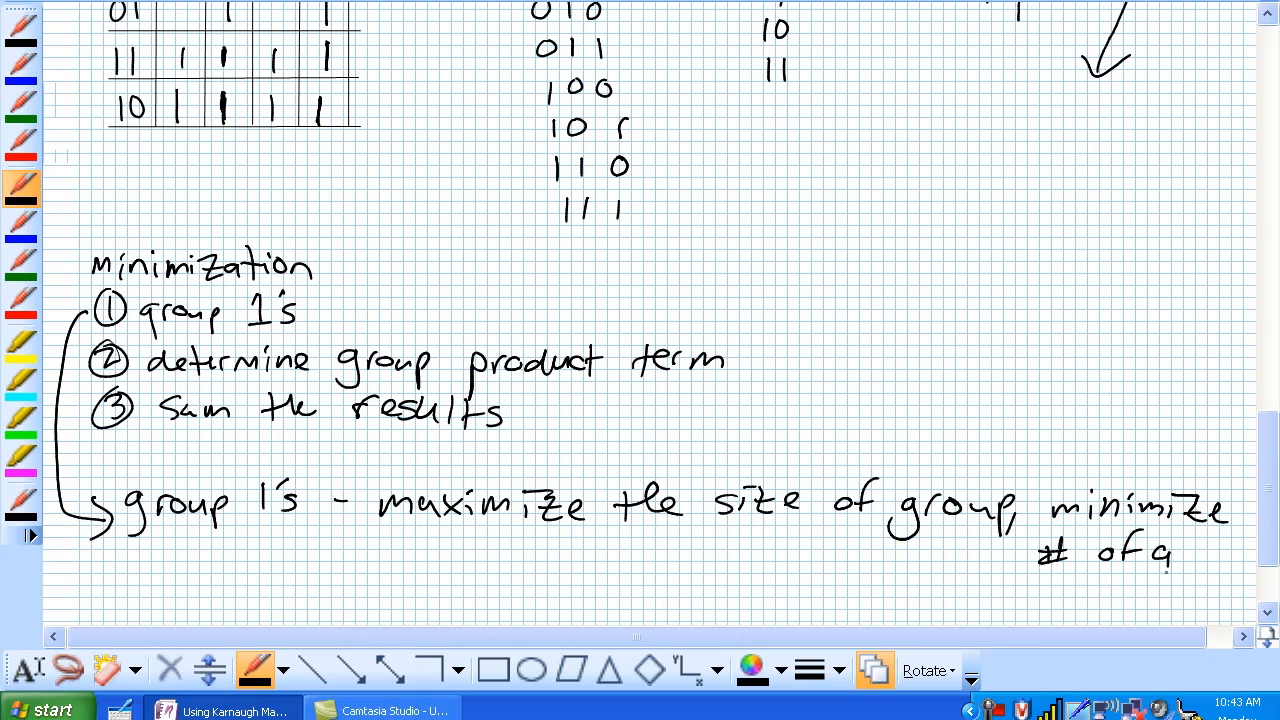
scroll(down, 3)
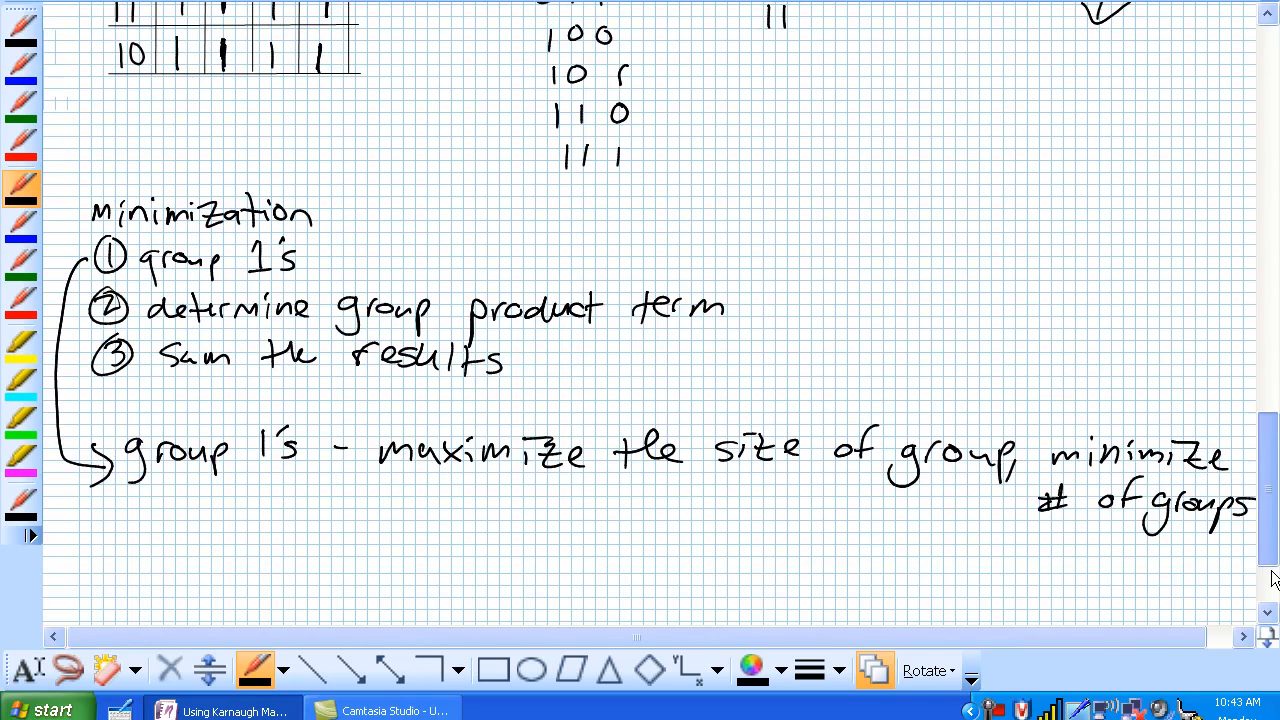
scroll(down, 3)
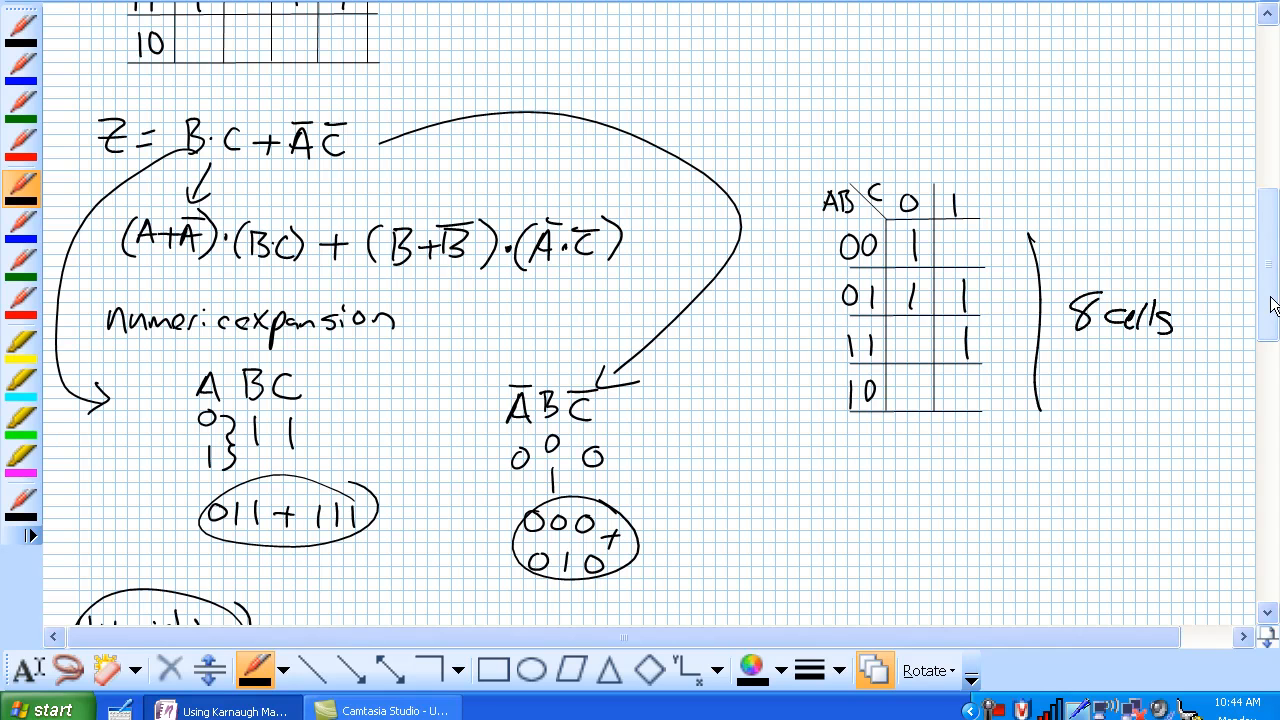
scroll(down, 3)
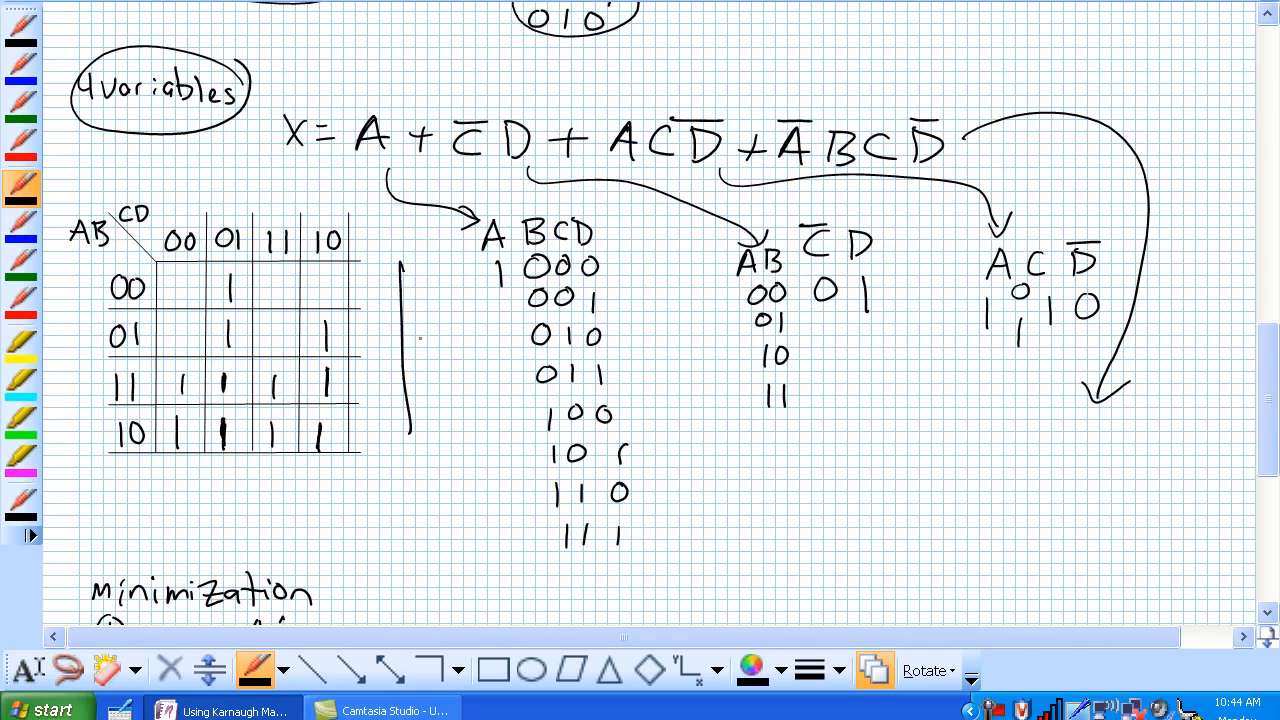
scroll(down, 3)
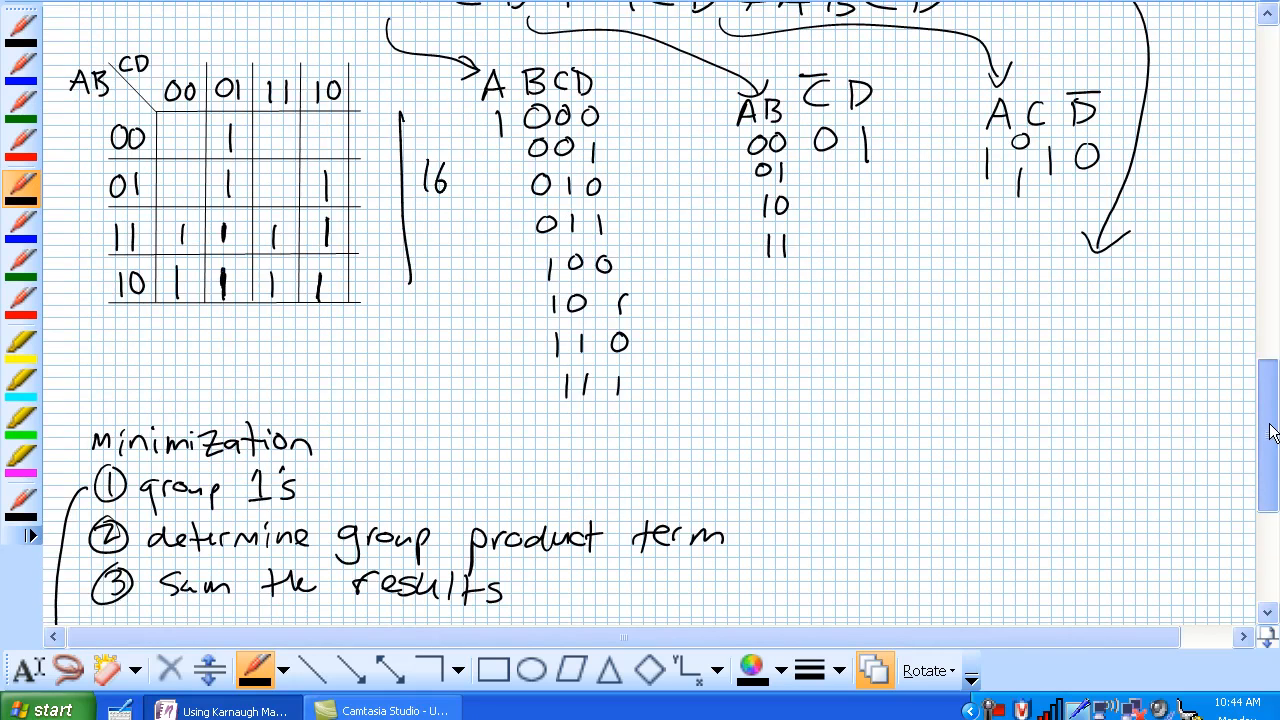
scroll(down, 3)
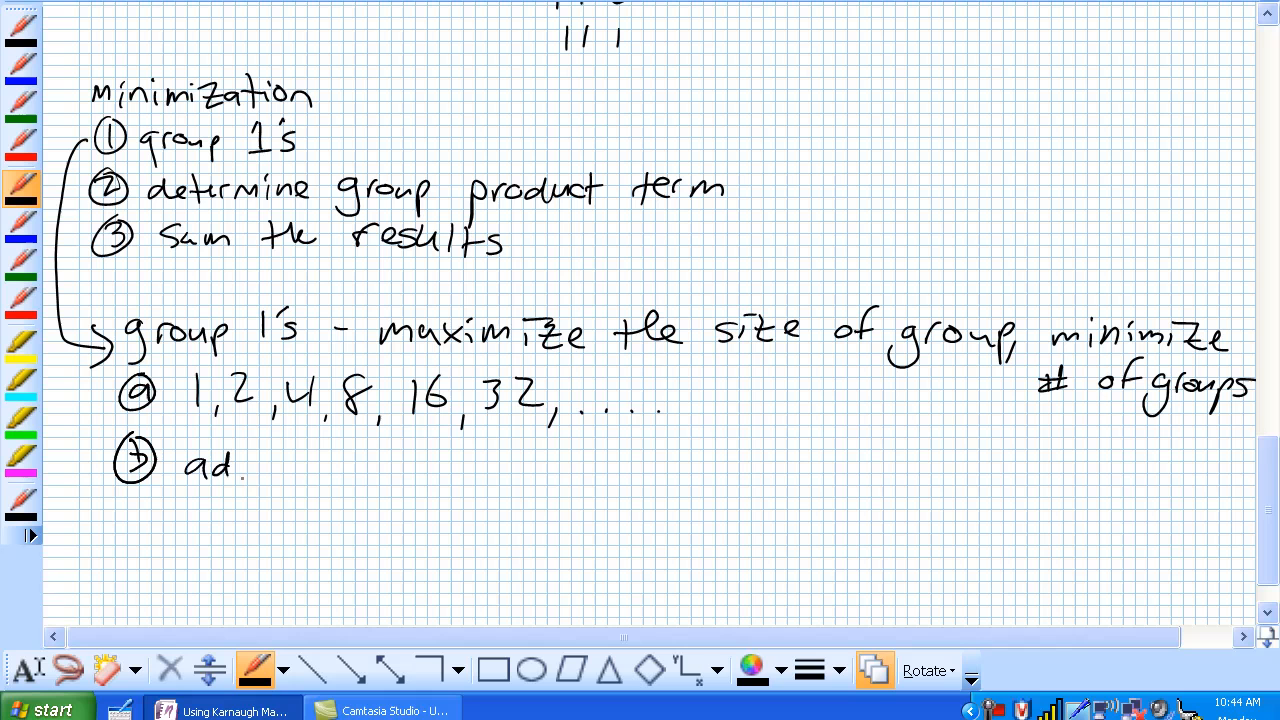
- Handwrite grouping sub-points: sizes 1, 2, 4, 8, 16, 32…, 'adjacent', and 'always get largest group'
text(jacent)
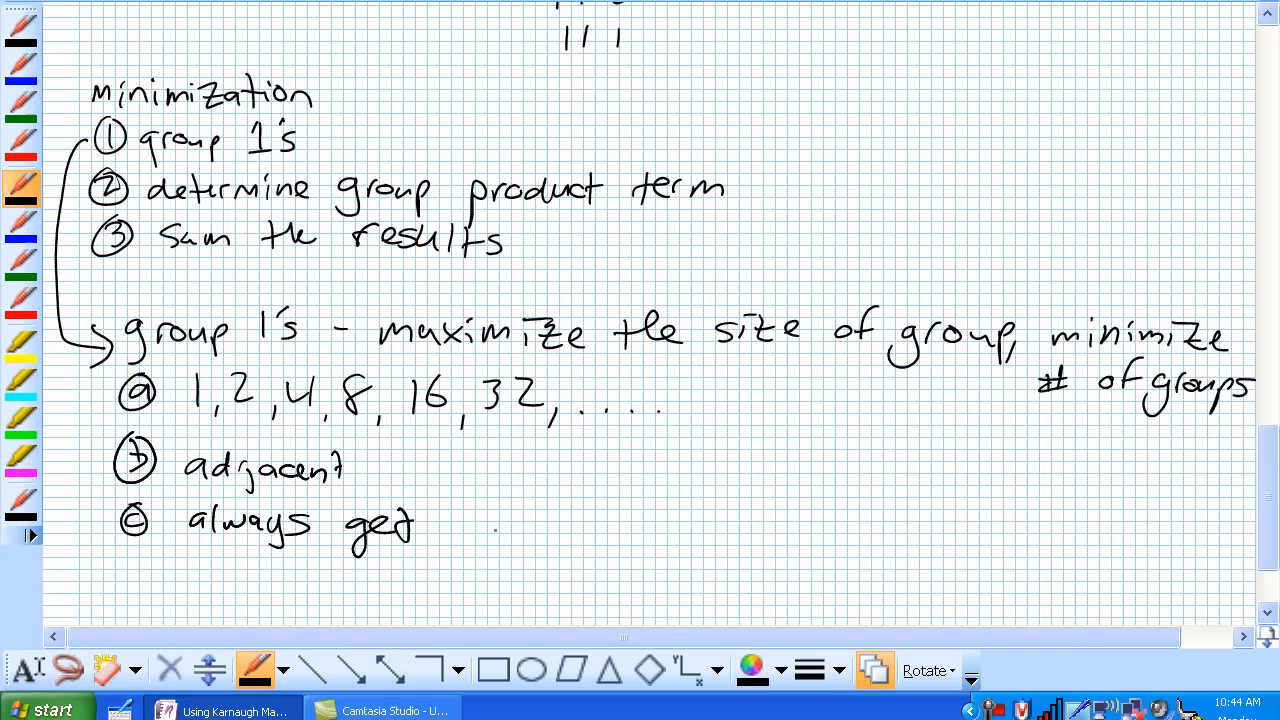
text(largest group)
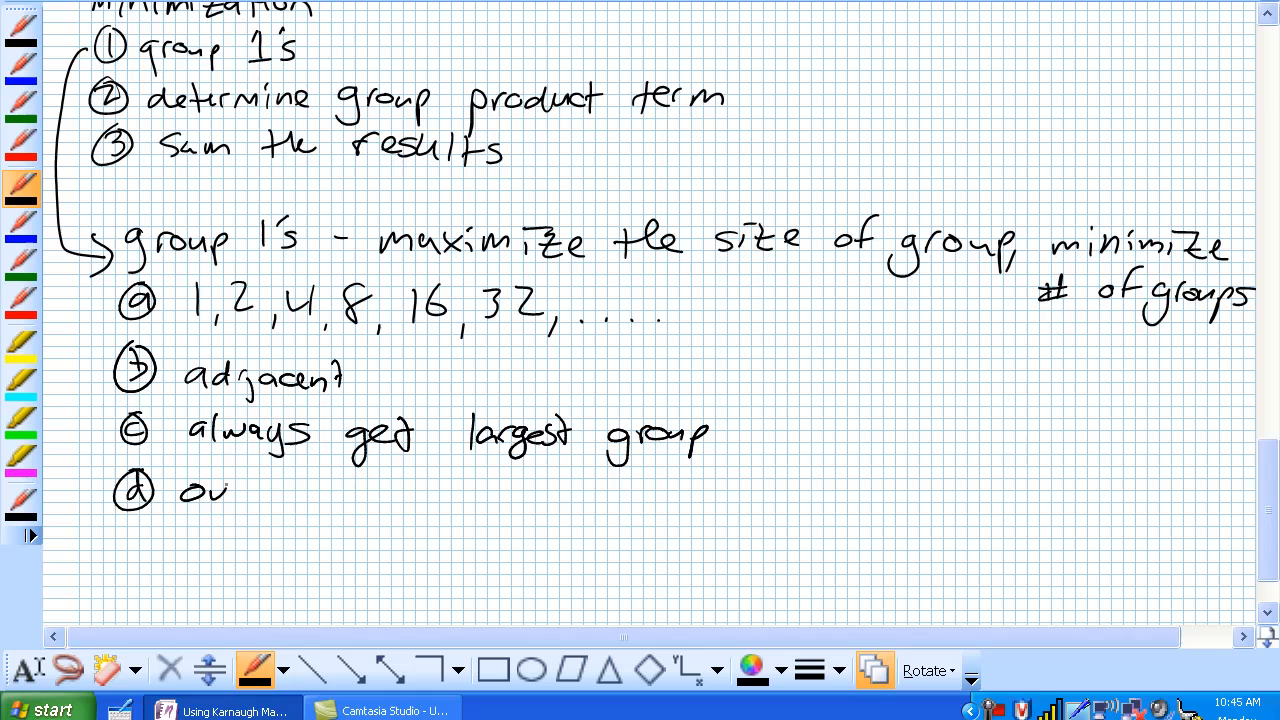
- Handwrite rule (d) 'overlap' and scroll further down the page
text(overlap)
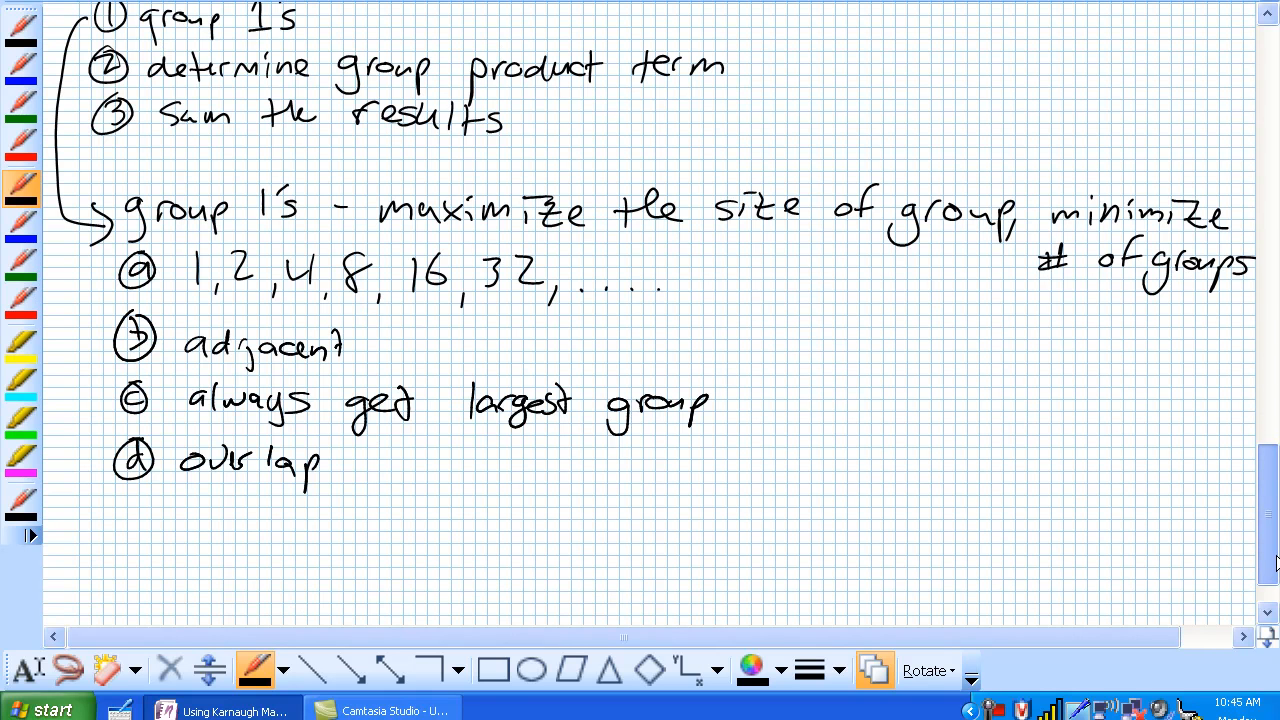
scroll(down, 3)
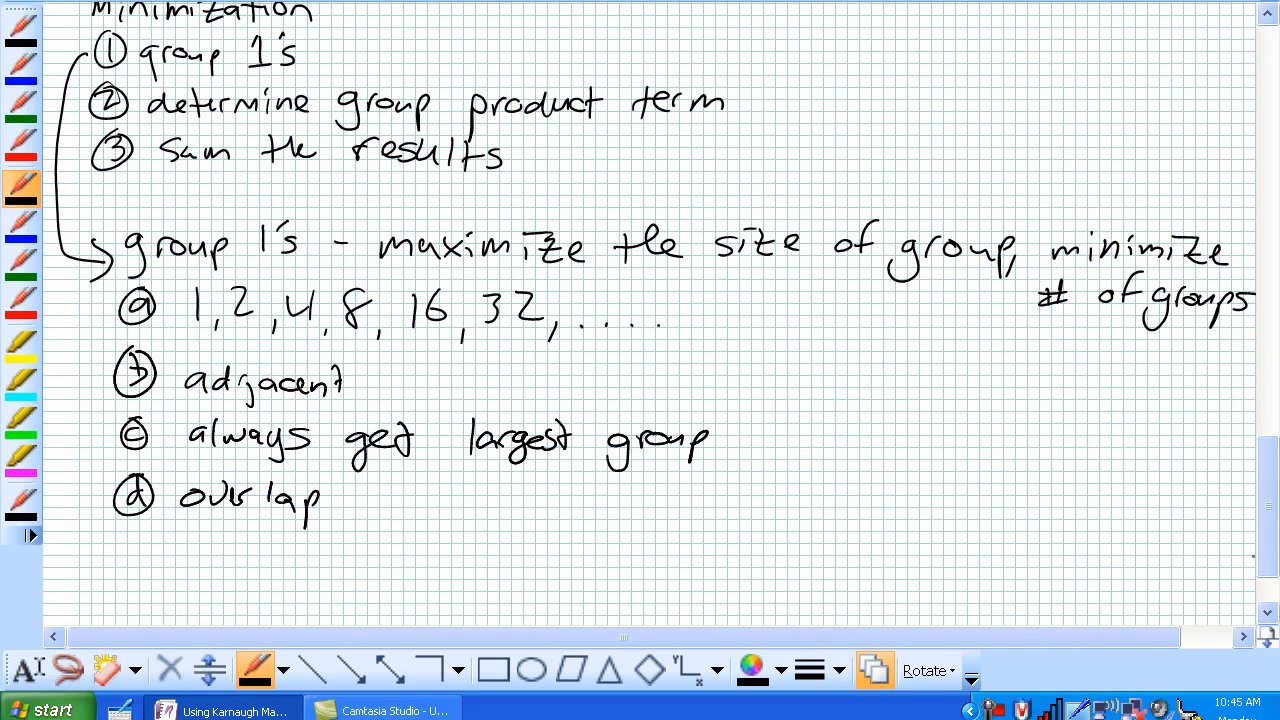
scroll(down, 3)
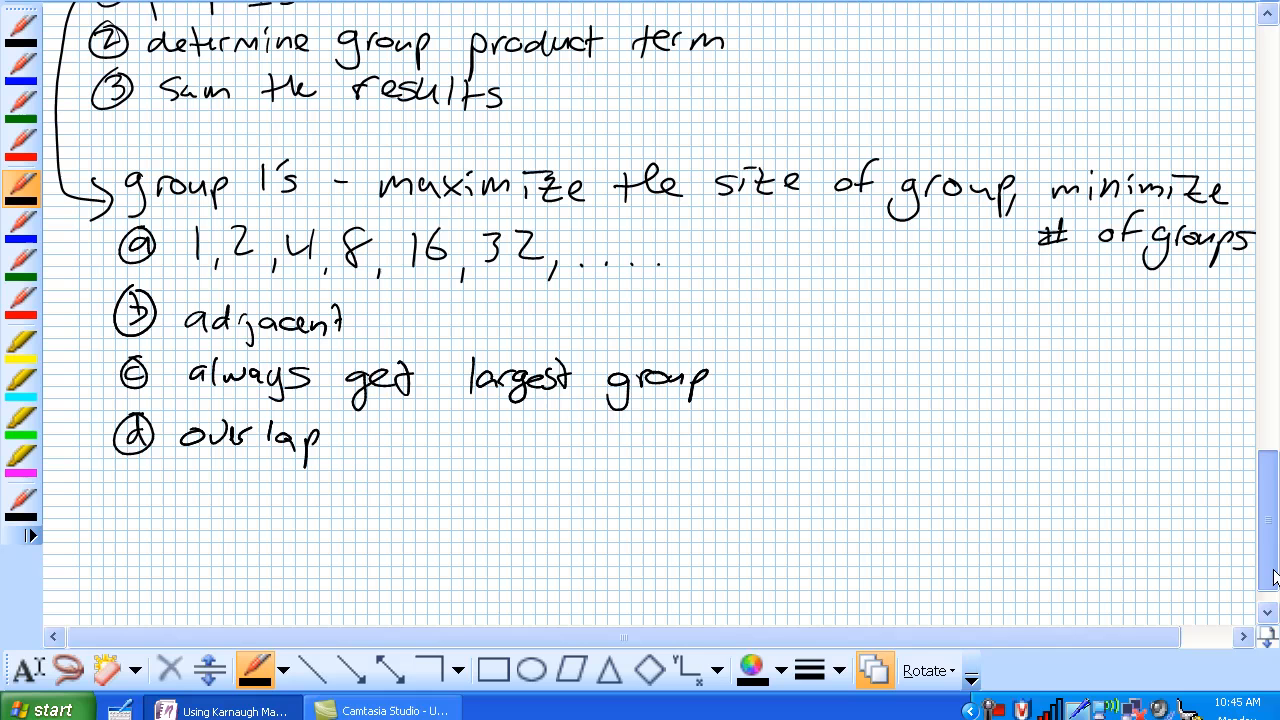
scroll(down, 3)
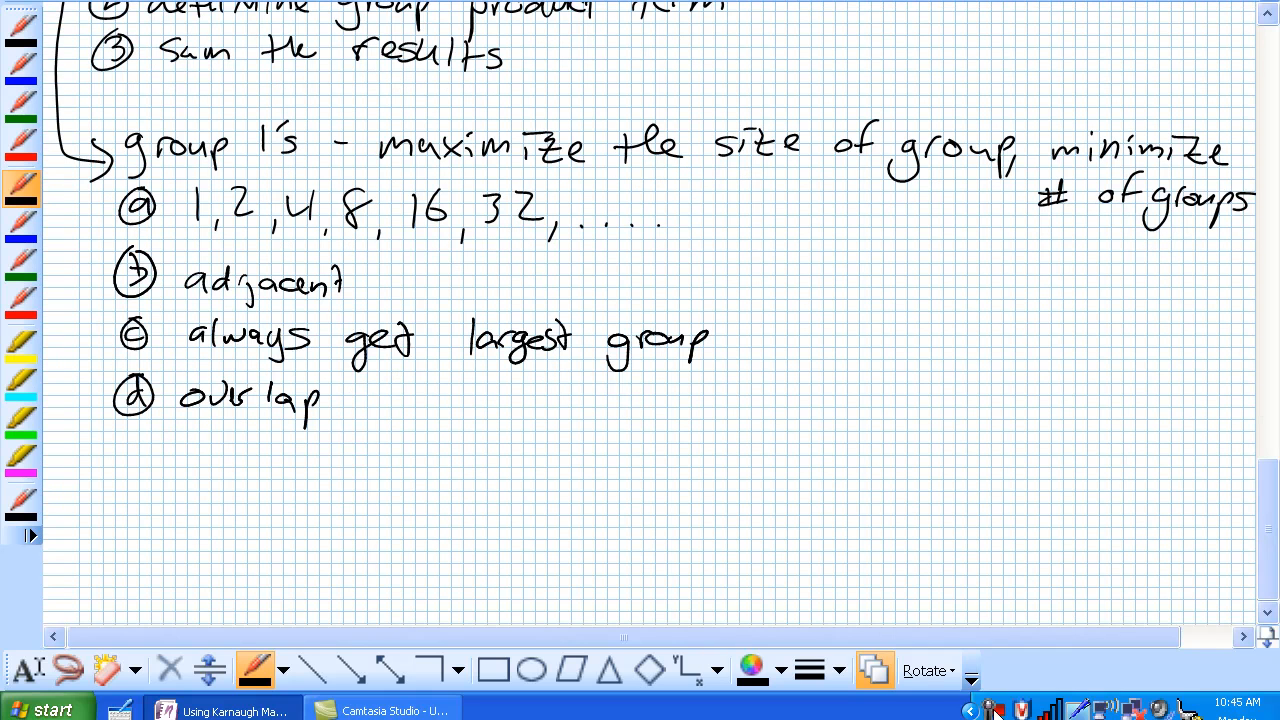
mouse_move(997, 710)
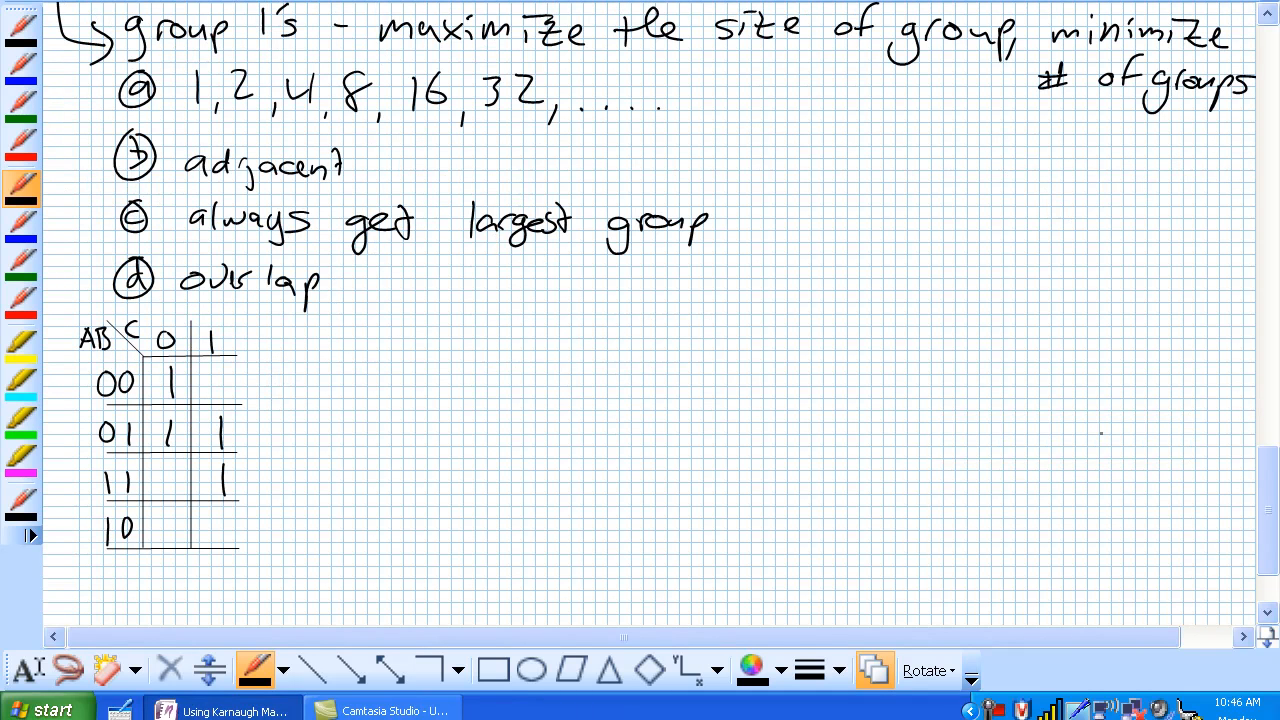
- Loop the pair of 1s in the C=0 column of the AB/C K-map
drag(150, 370, 150, 450)
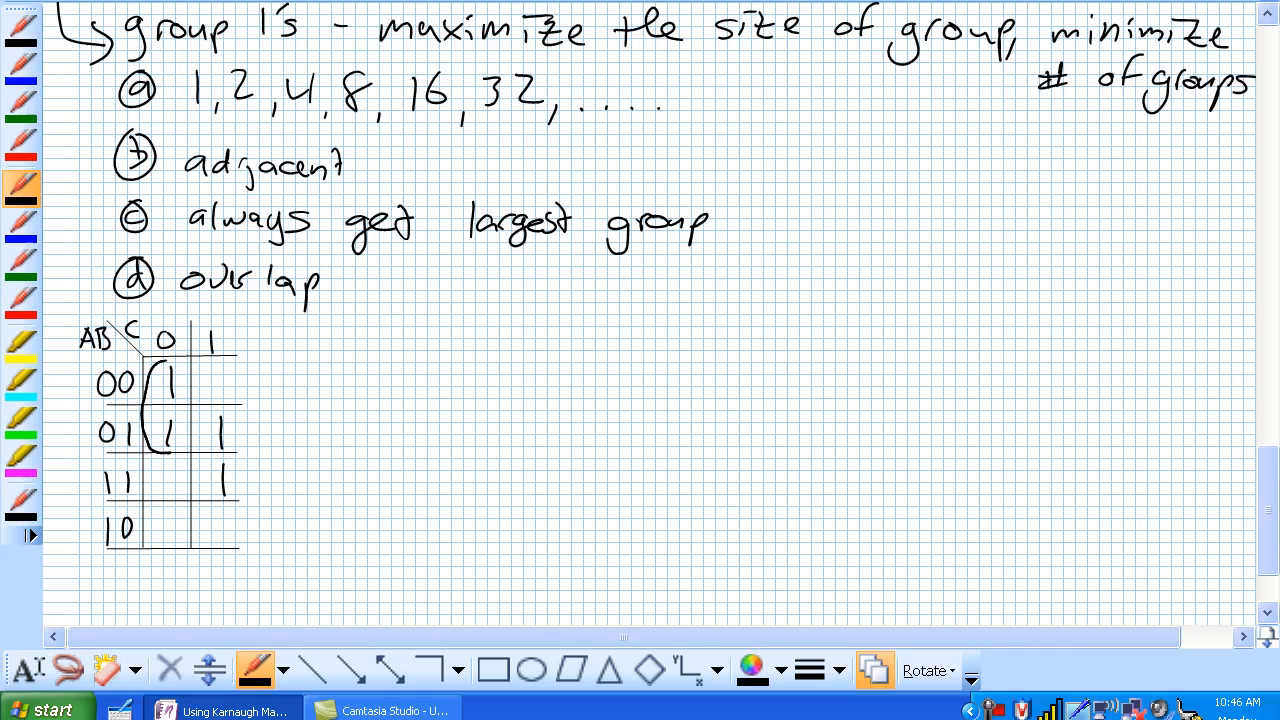
drag(155, 385, 175, 445)
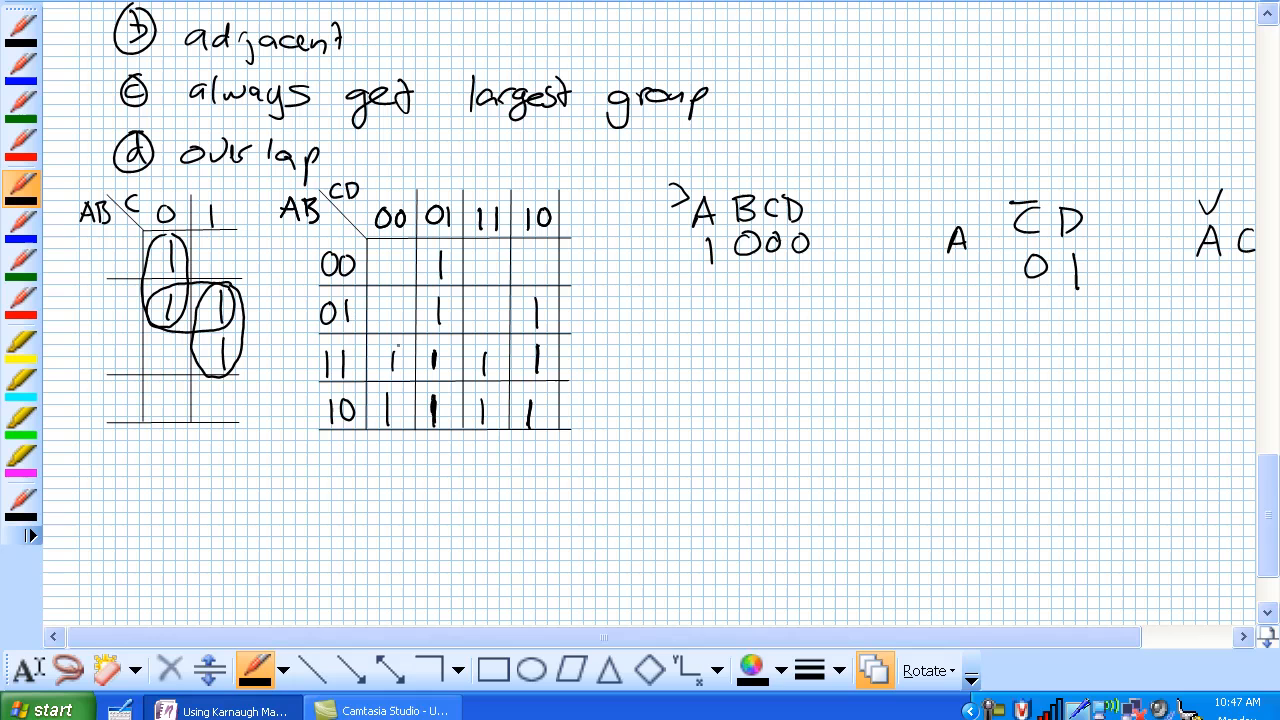
- Loop the column 01 group of 1s on the four-variable map
drag(400, 350, 370, 430)
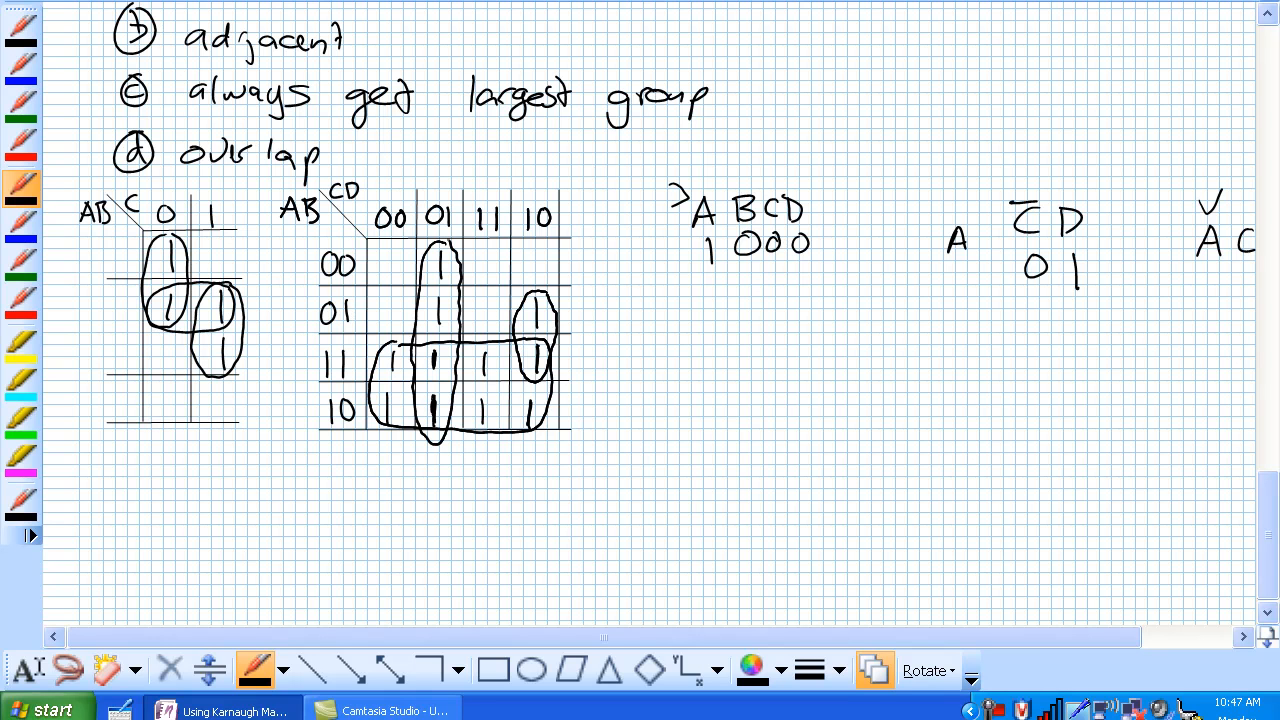
click(548, 711)
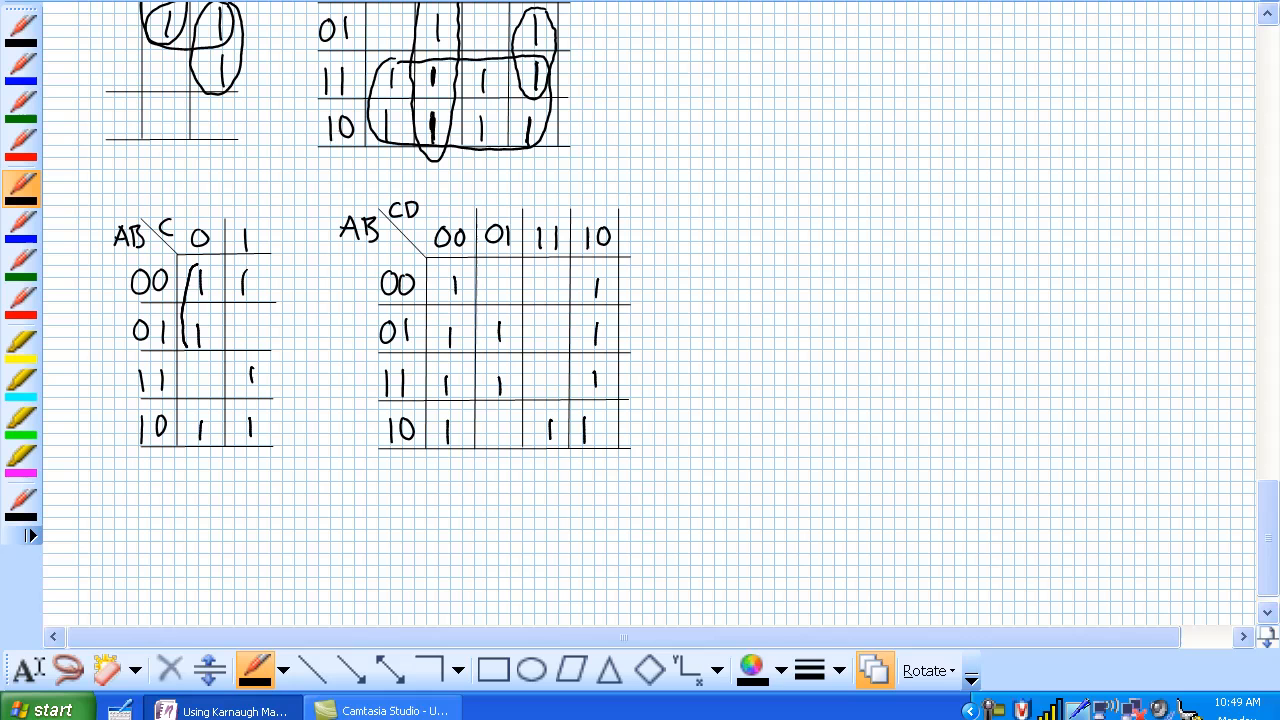
- Circle the C=0 and C=1 vertical pairs in black, then bracket rows 00 and 10 in blue
drag(195, 270, 195, 350)
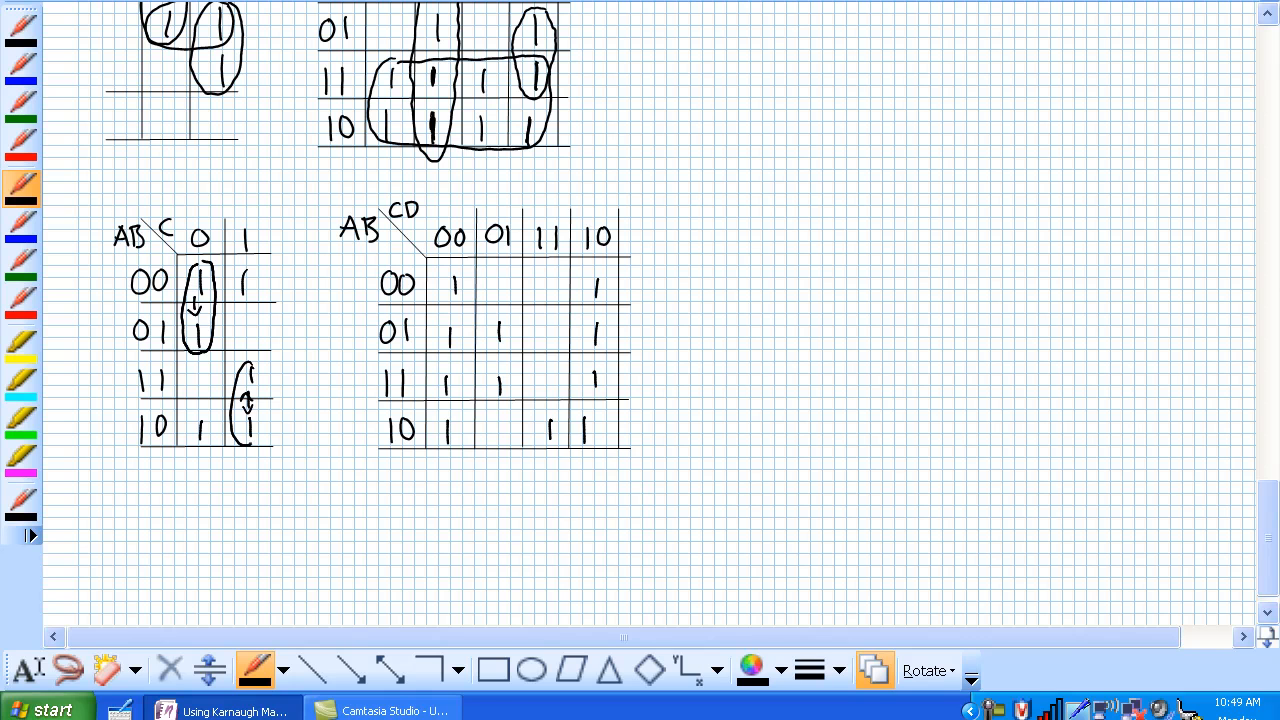
drag(248, 375, 248, 435)
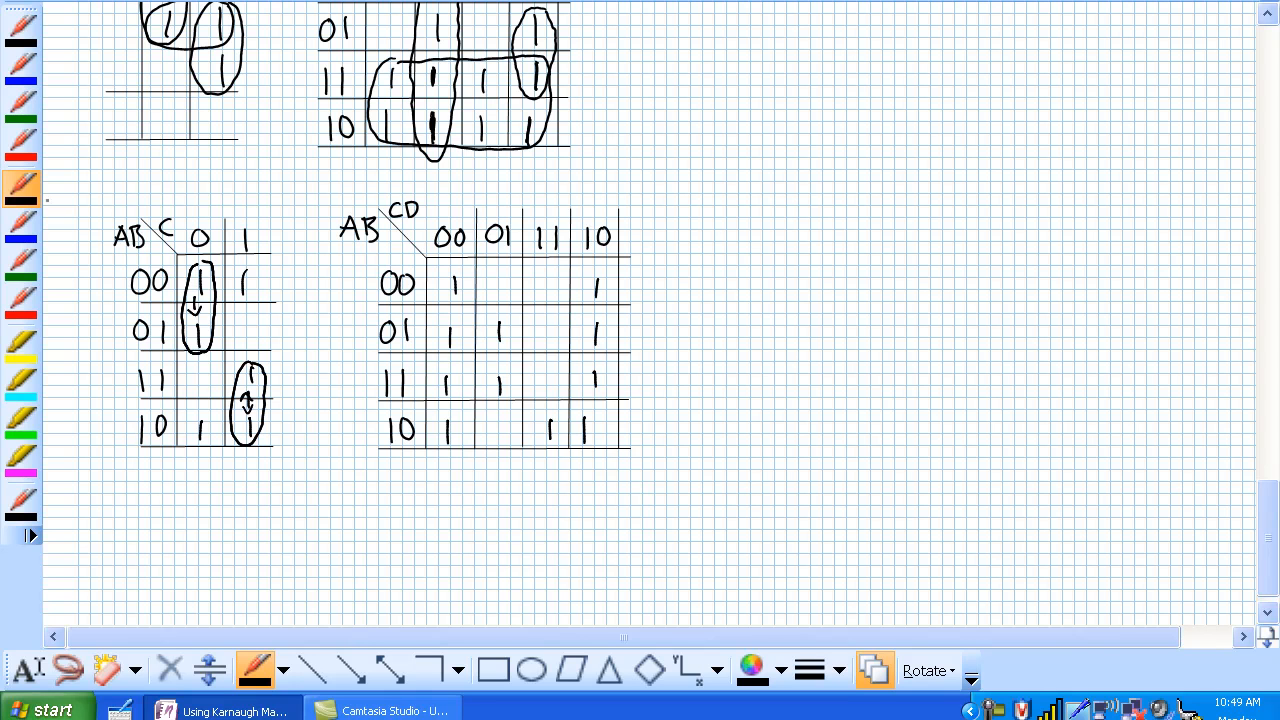
click(20, 225)
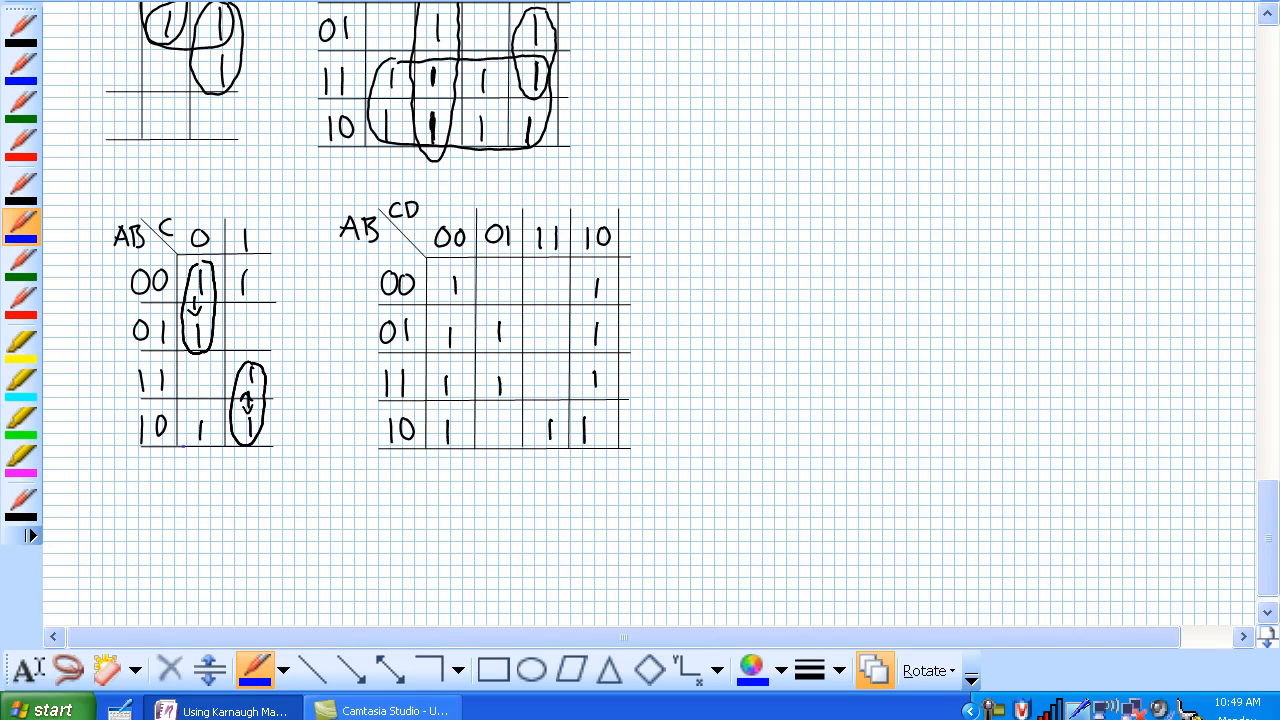
drag(190, 415, 185, 455)
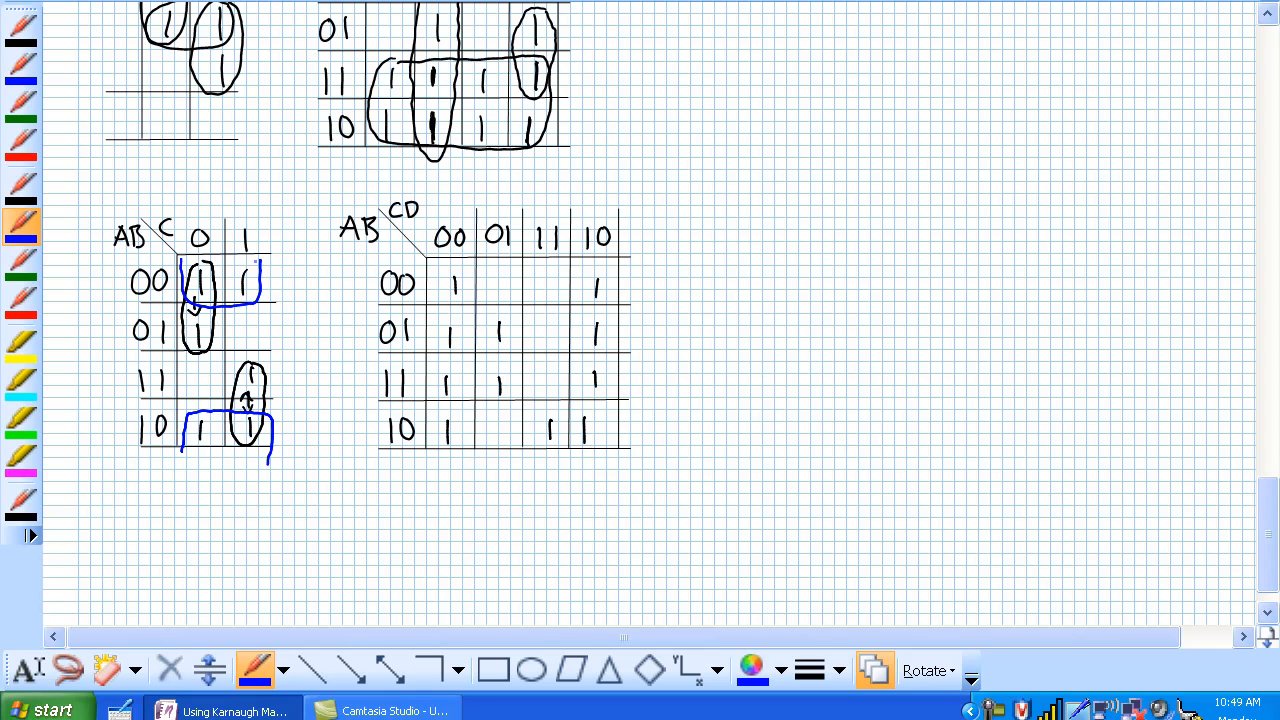
click(20, 190)
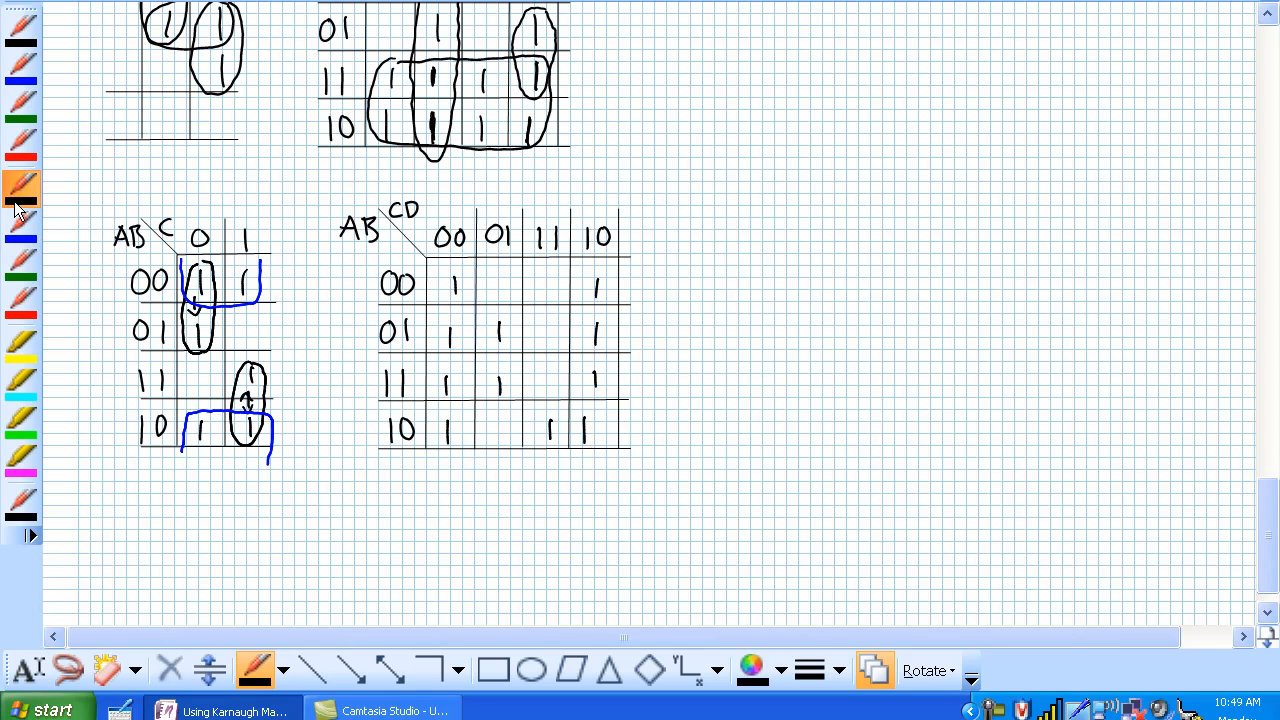
mouse_move(20, 190)
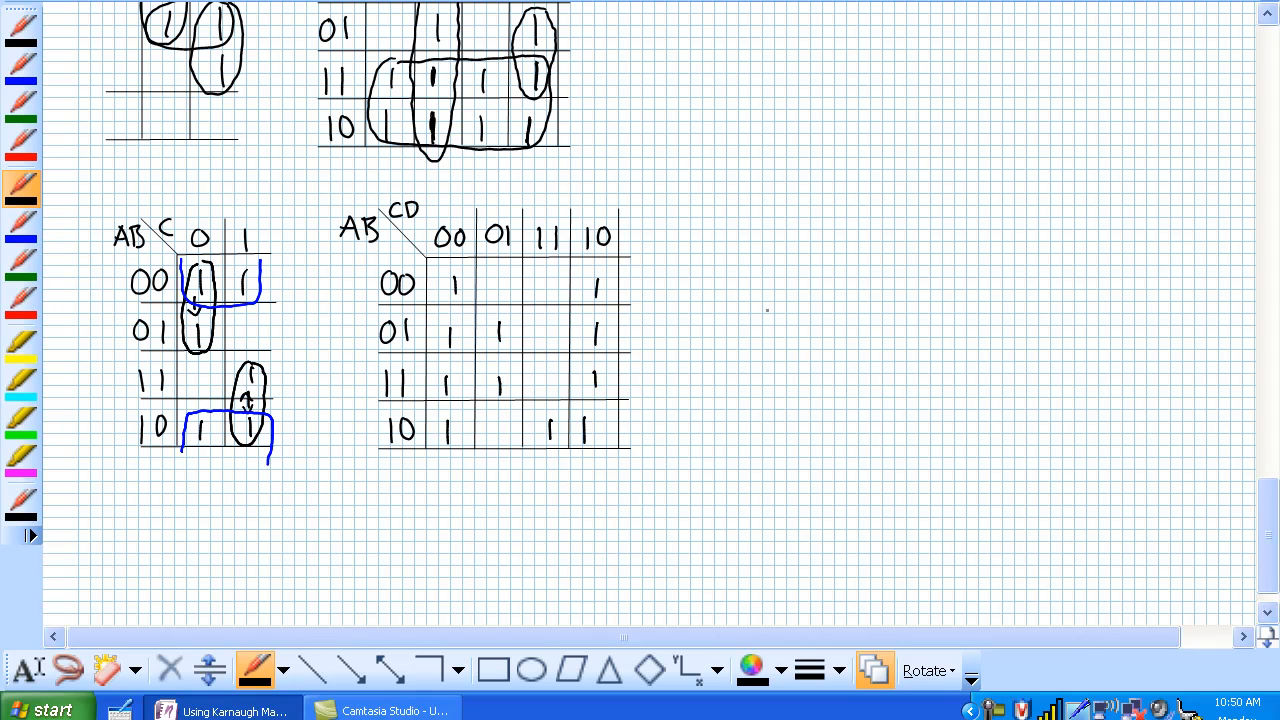
- Loop the central four 1s and row-10 pair, then bracket columns 00 and 10 in blue
drag(425, 330, 505, 325)
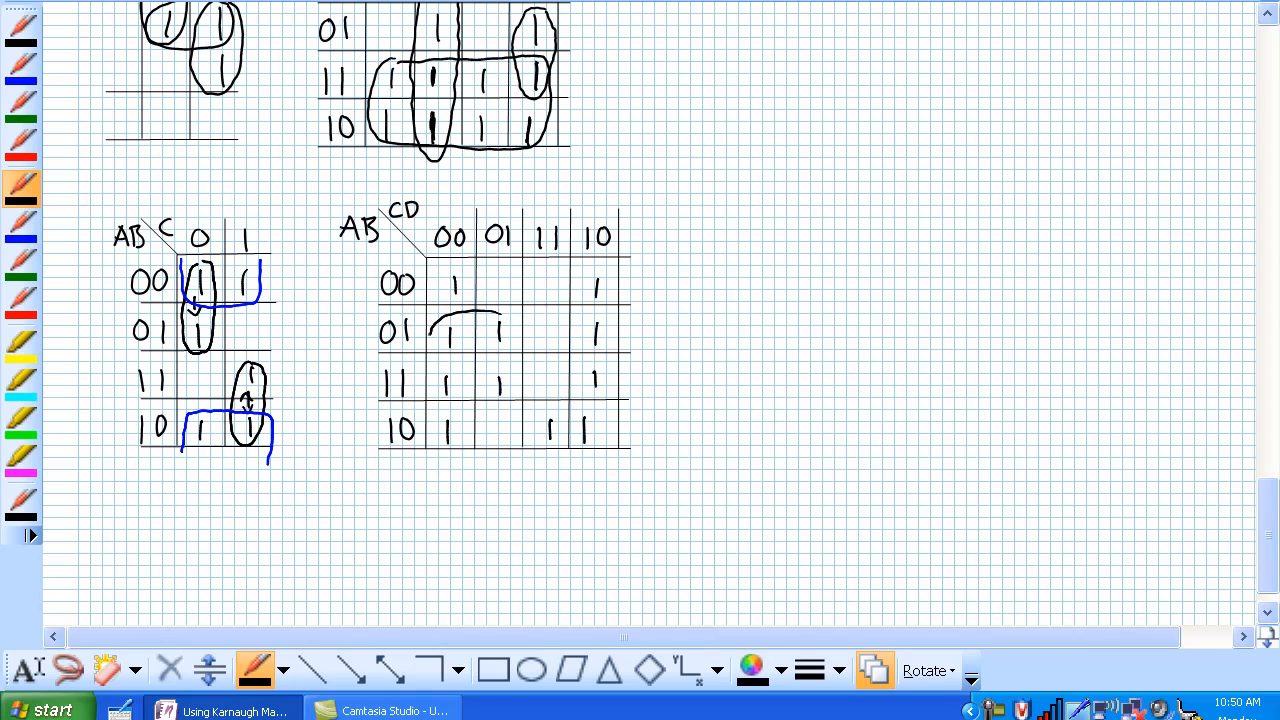
drag(430, 320, 510, 400)
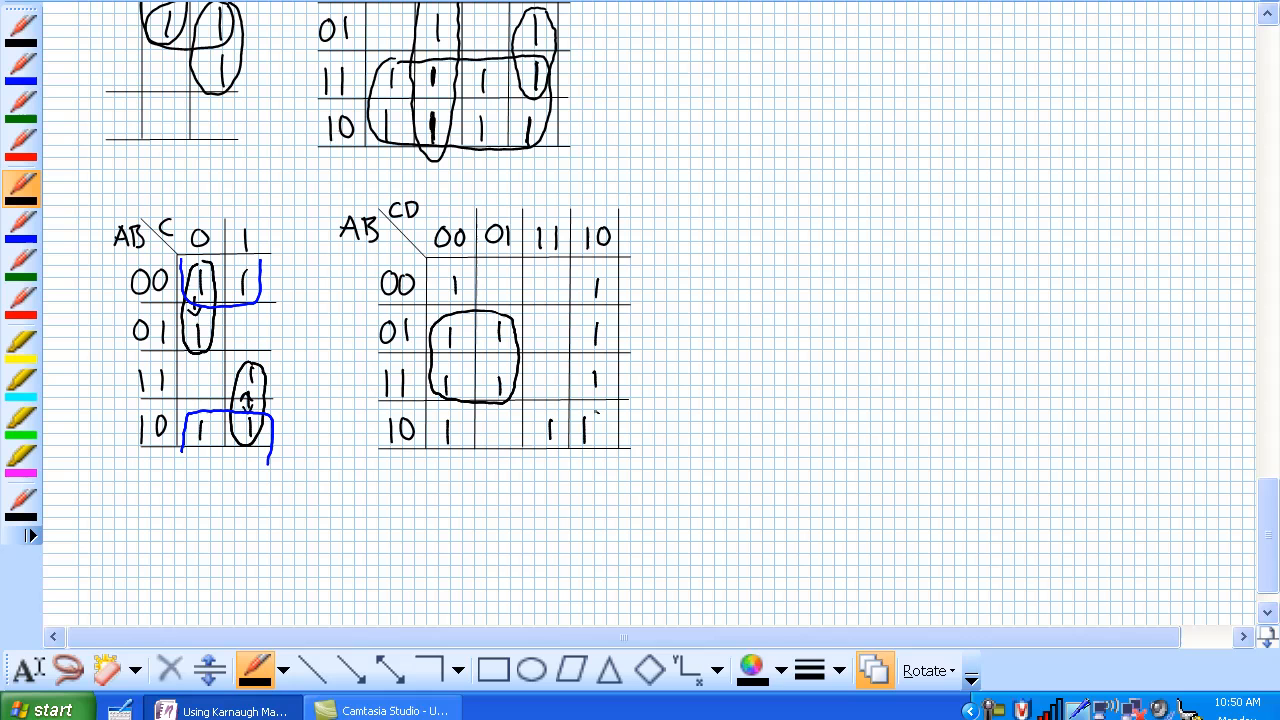
drag(530, 425, 600, 425)
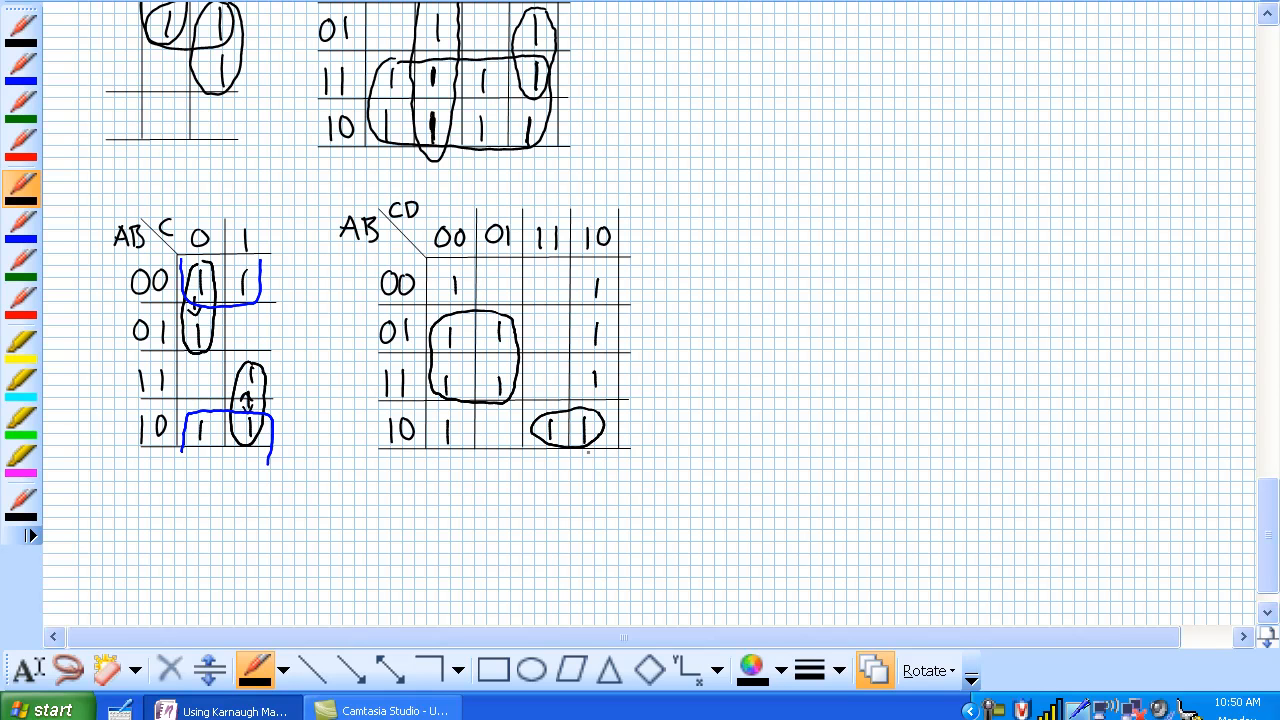
mouse_move(25, 238)
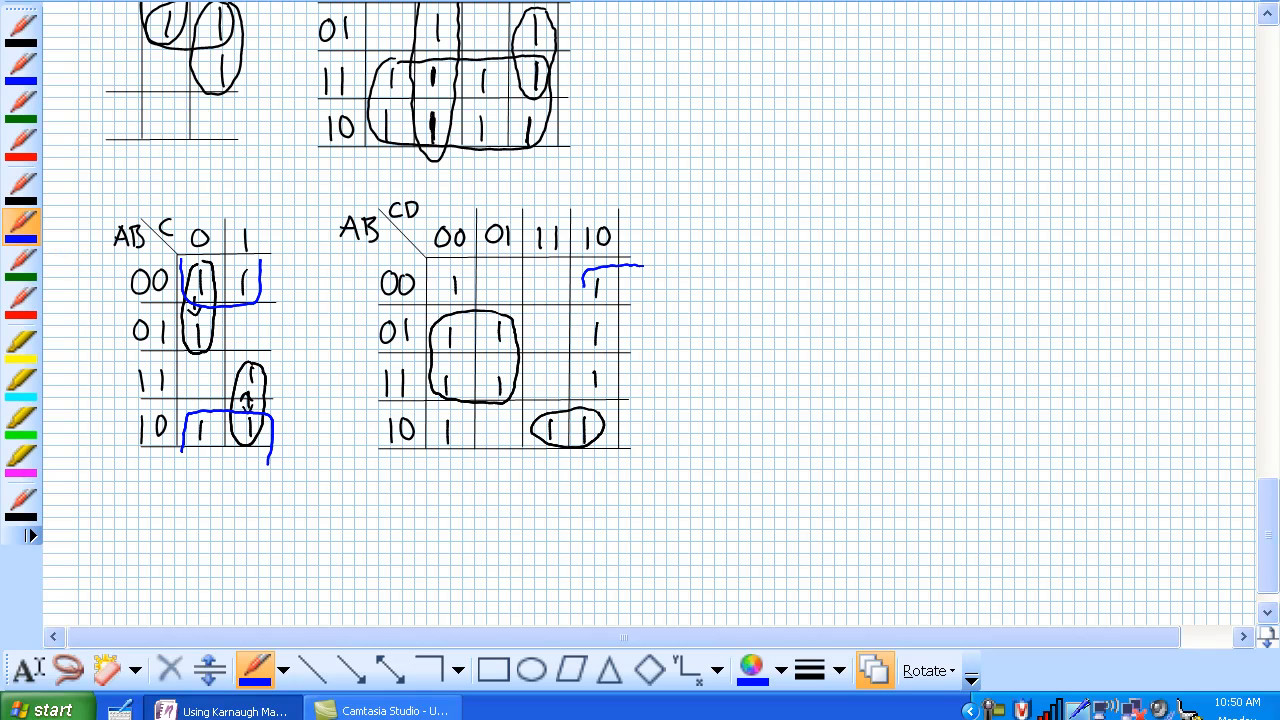
drag(590, 270, 595, 450)
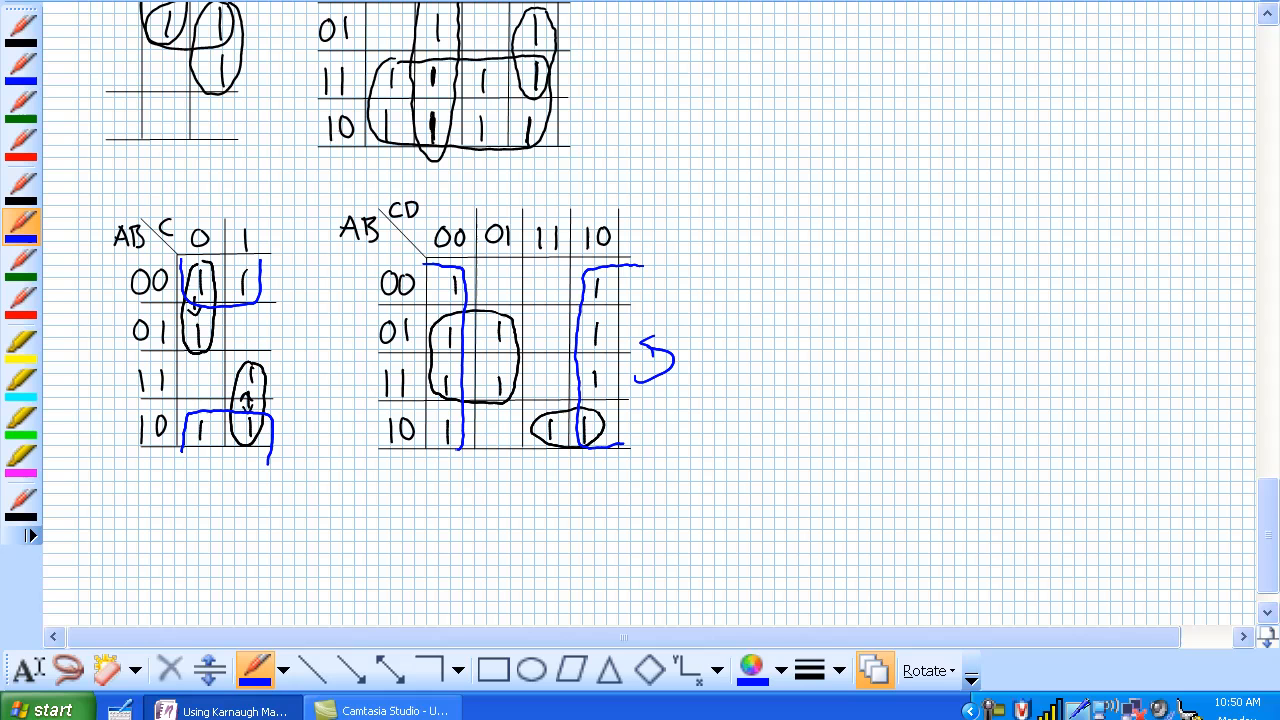
drag(430, 440, 450, 450)
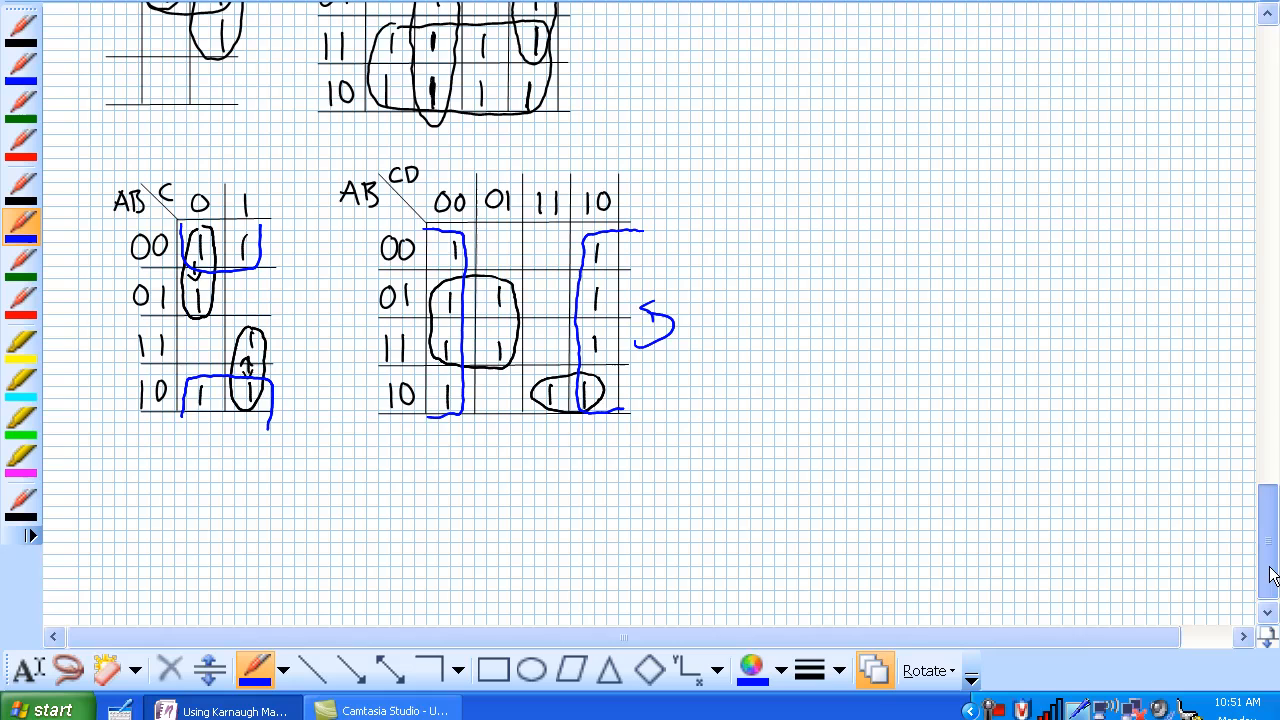
- Scroll up to the grouping rules list, then back down toward the maps
scroll(up, 3)
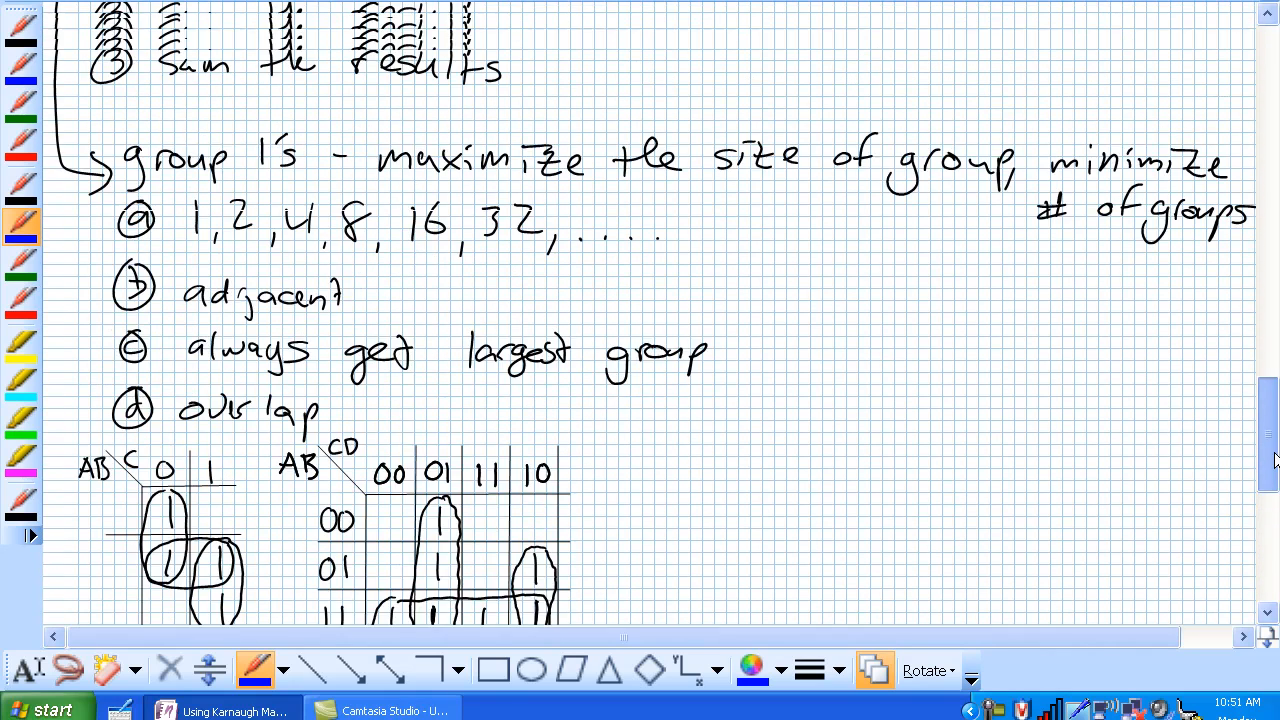
scroll(up, 3)
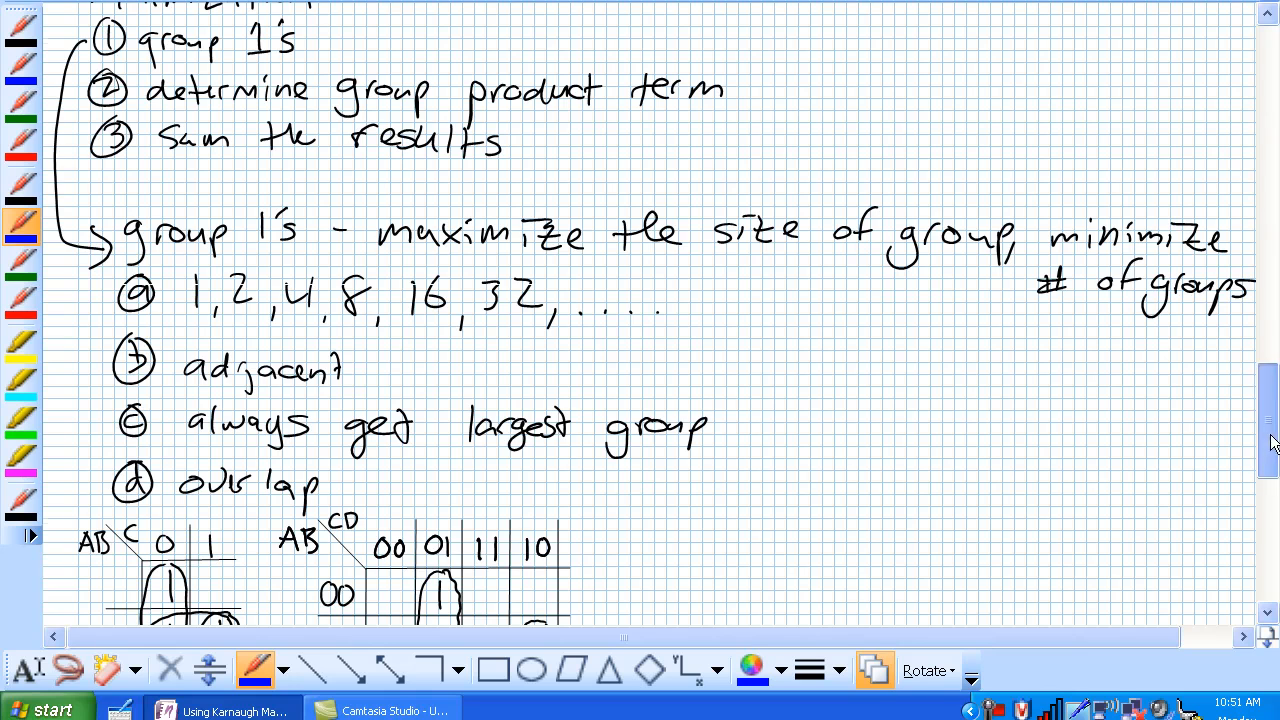
scroll(down, 3)
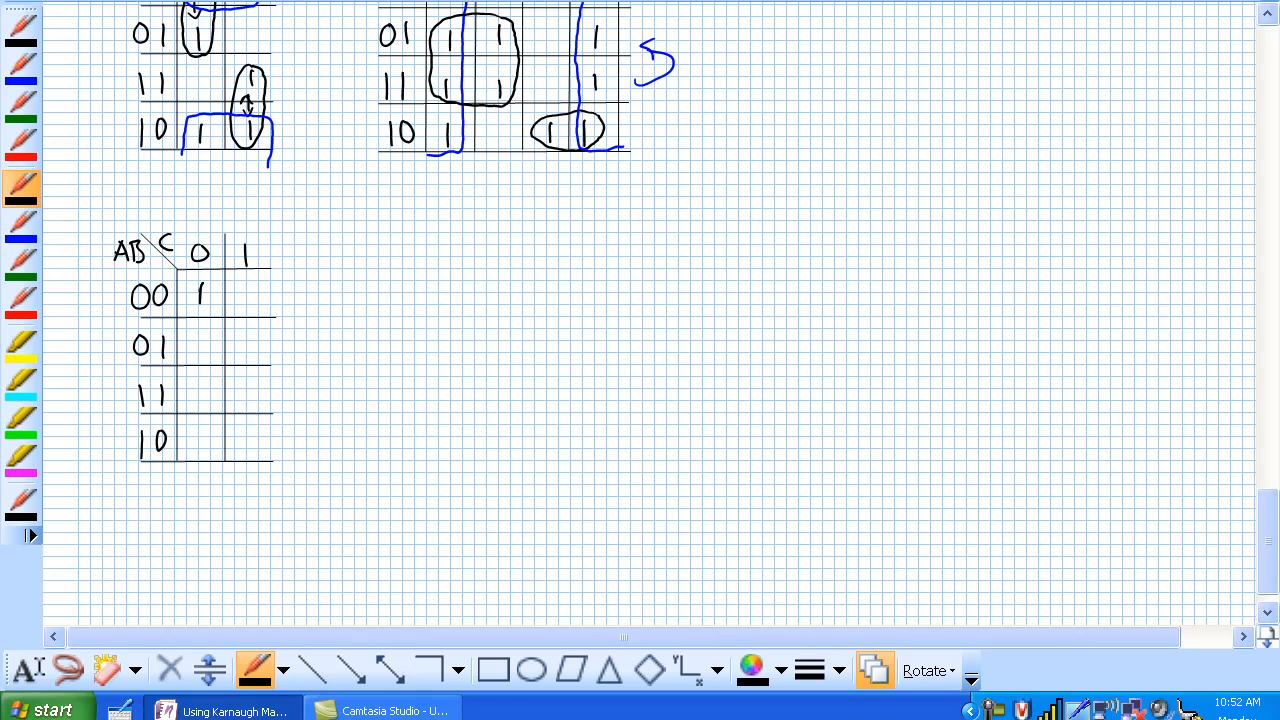
- Circle the lone 1 in cell 00-0 and label it A'B'C'
drag(190, 295, 205, 295)
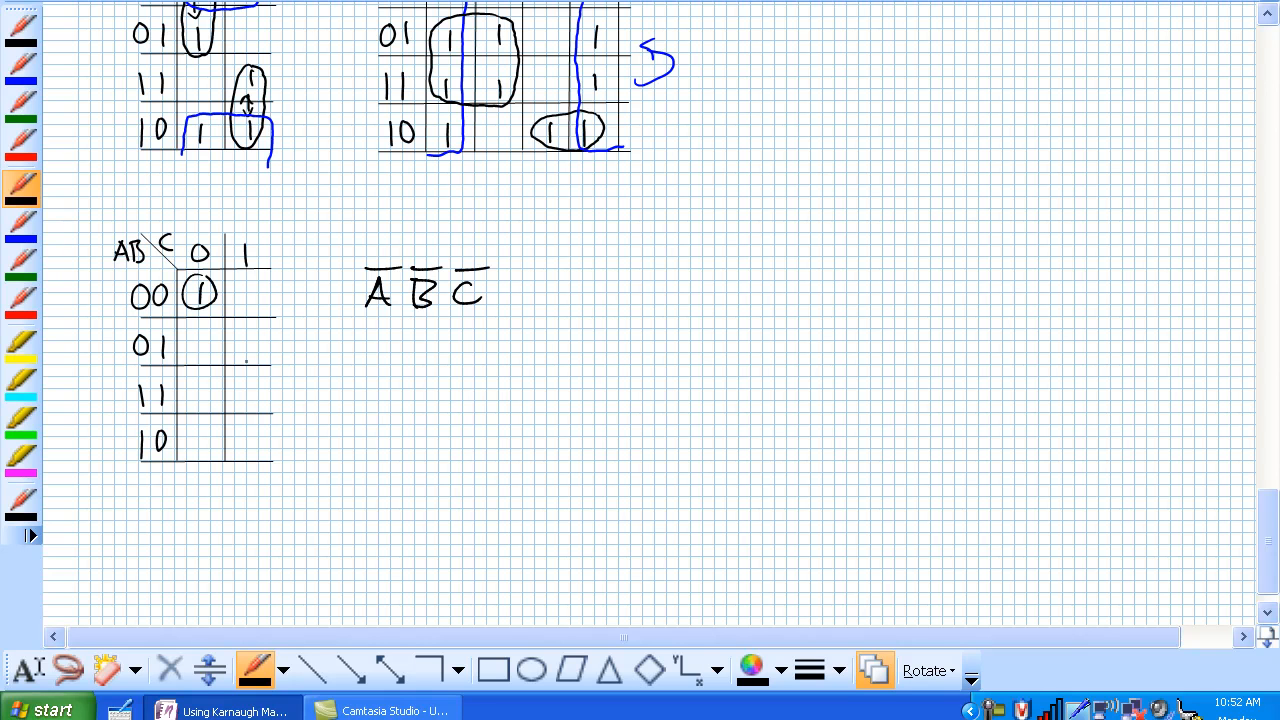
- Loop the column-1 pair, write codes 011 and 111, circle the changing A bit, and derive BC
drag(248, 345, 248, 400)
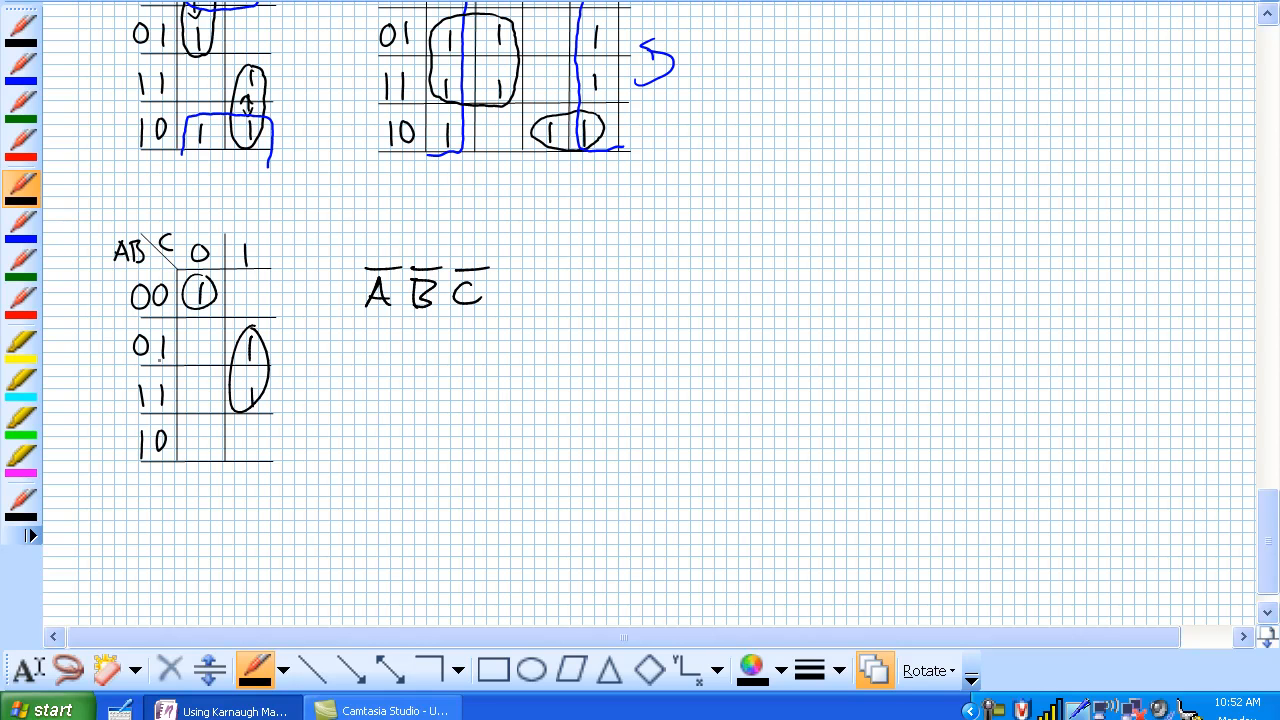
drag(283, 378, 340, 378)
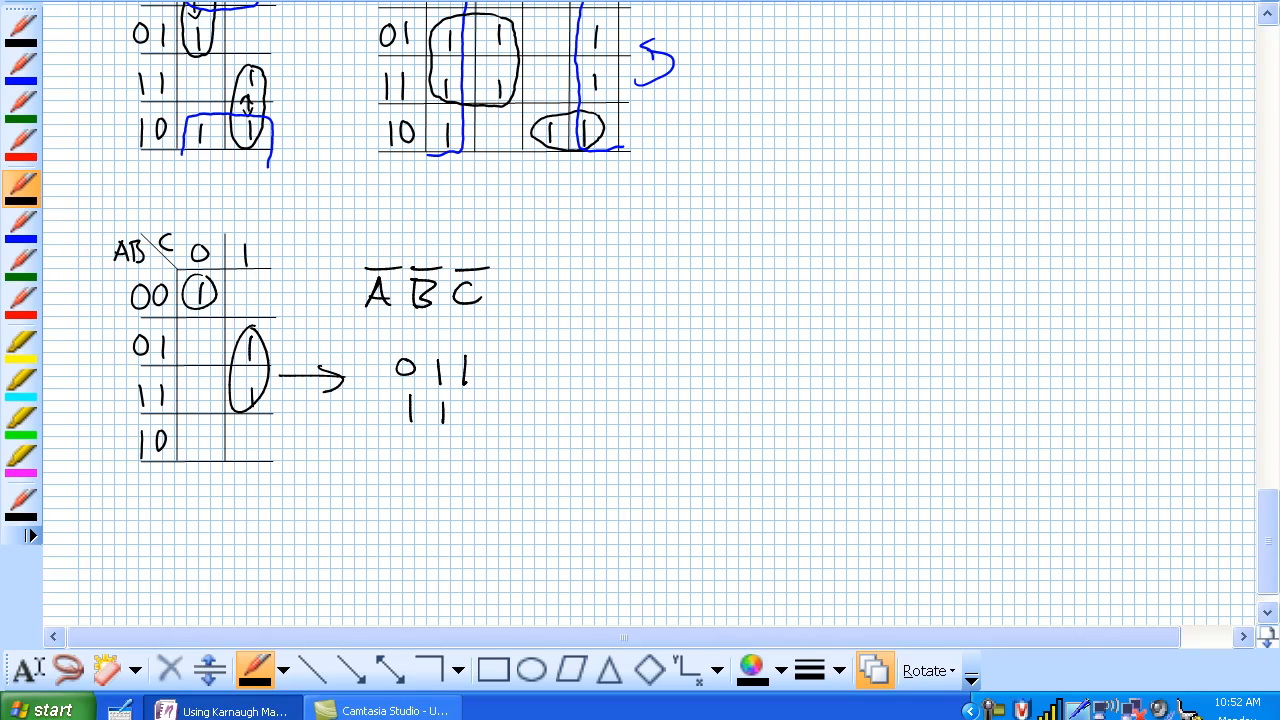
drag(450, 420, 465, 400)
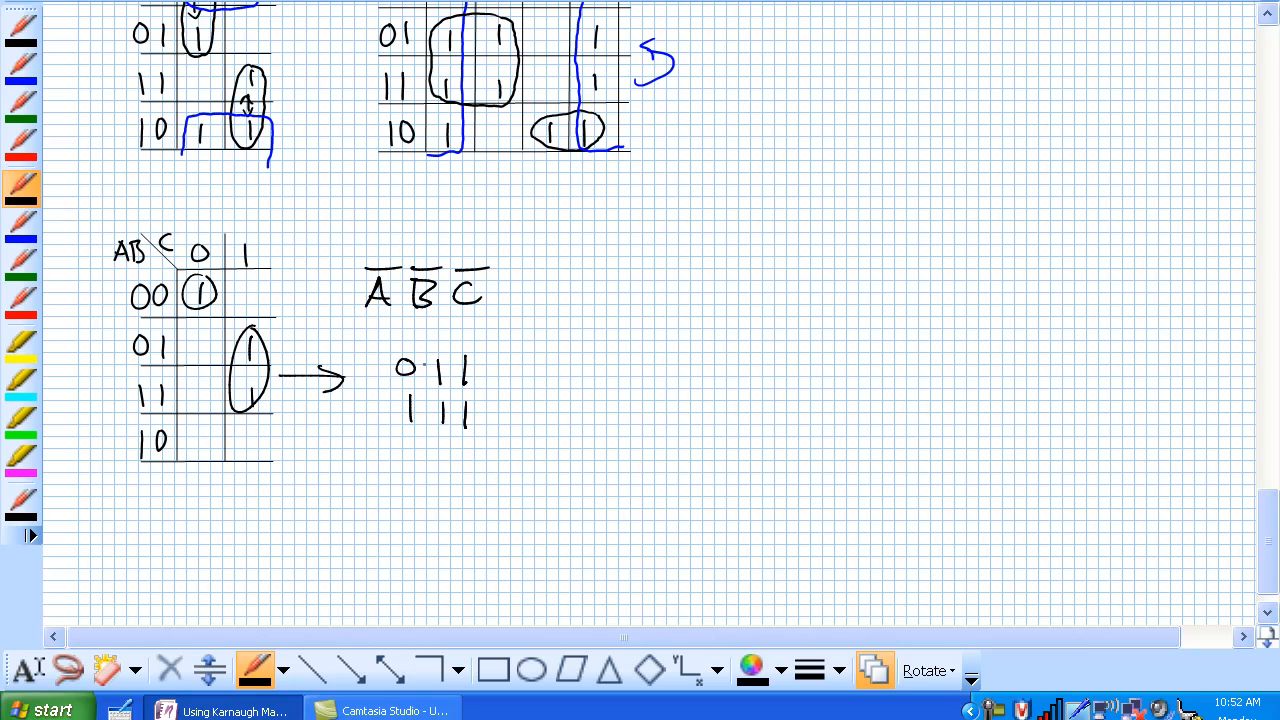
drag(405, 360, 405, 425)
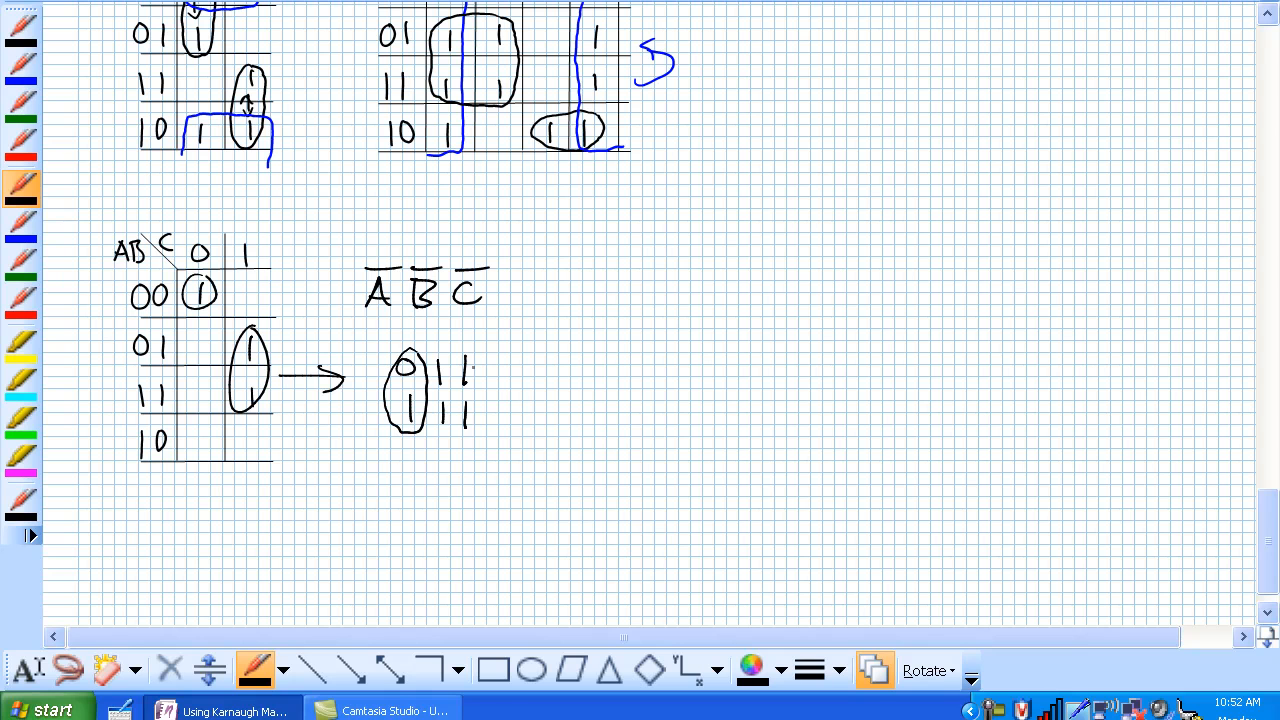
drag(500, 385, 515, 385)
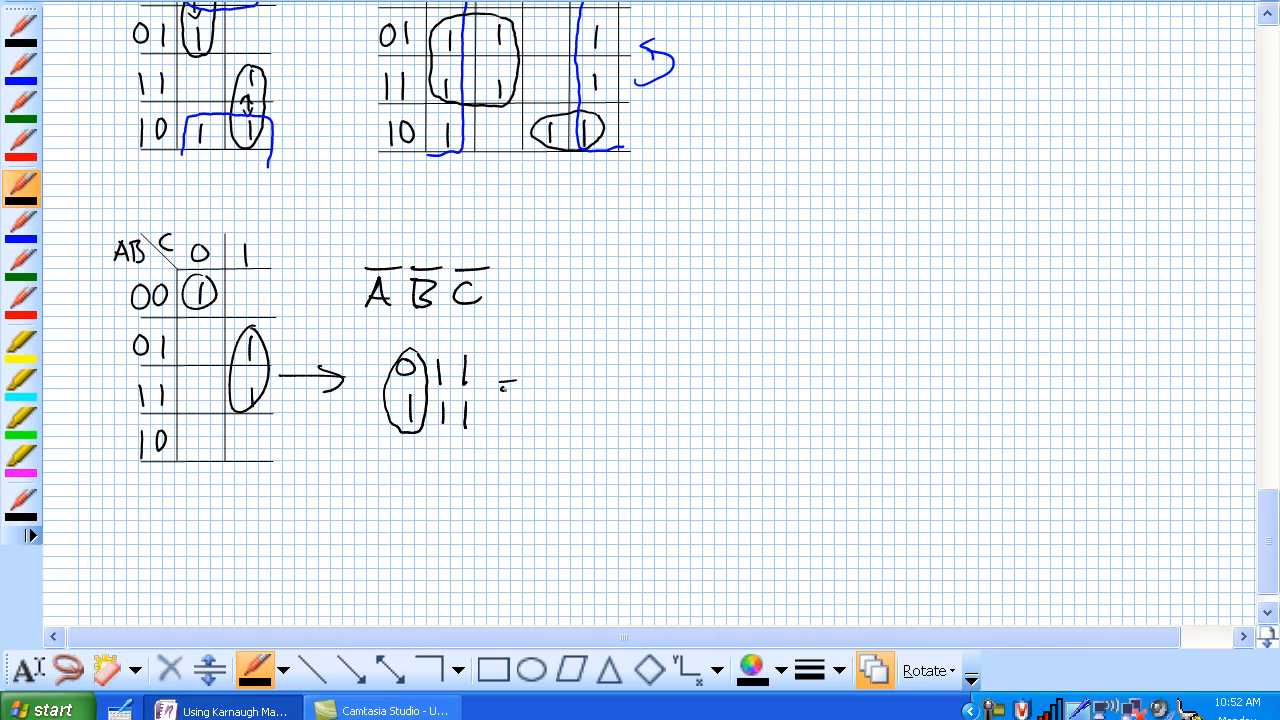
drag(500, 385, 530, 385)
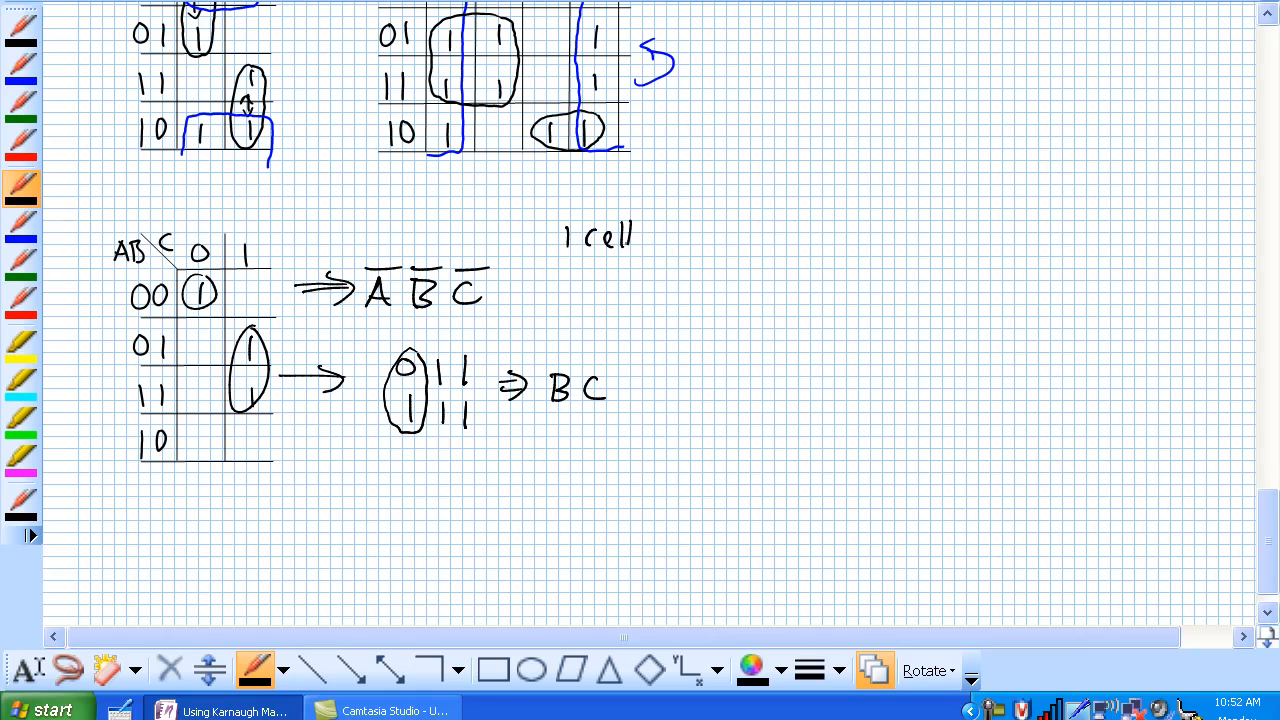
- Pen-write the rules '1 cell → 3 variable product' and '2 cells → 2 variable product'
drag(650, 240, 775, 245)
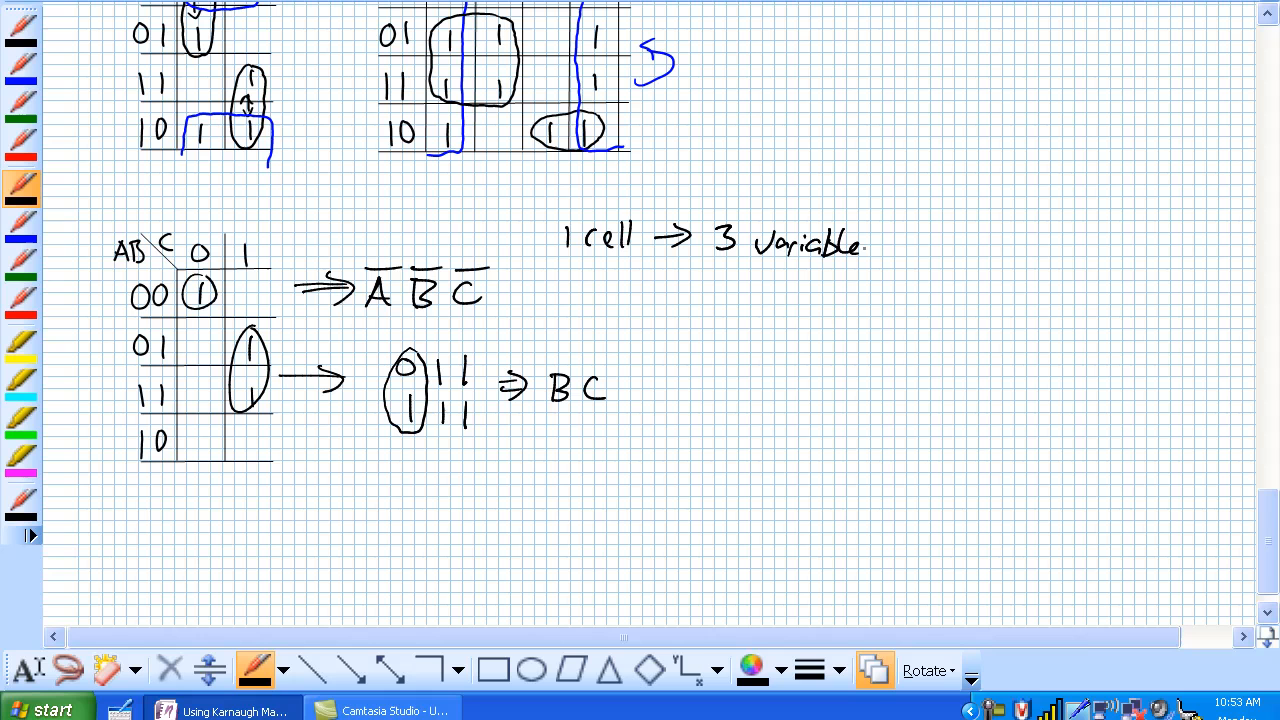
text(product)
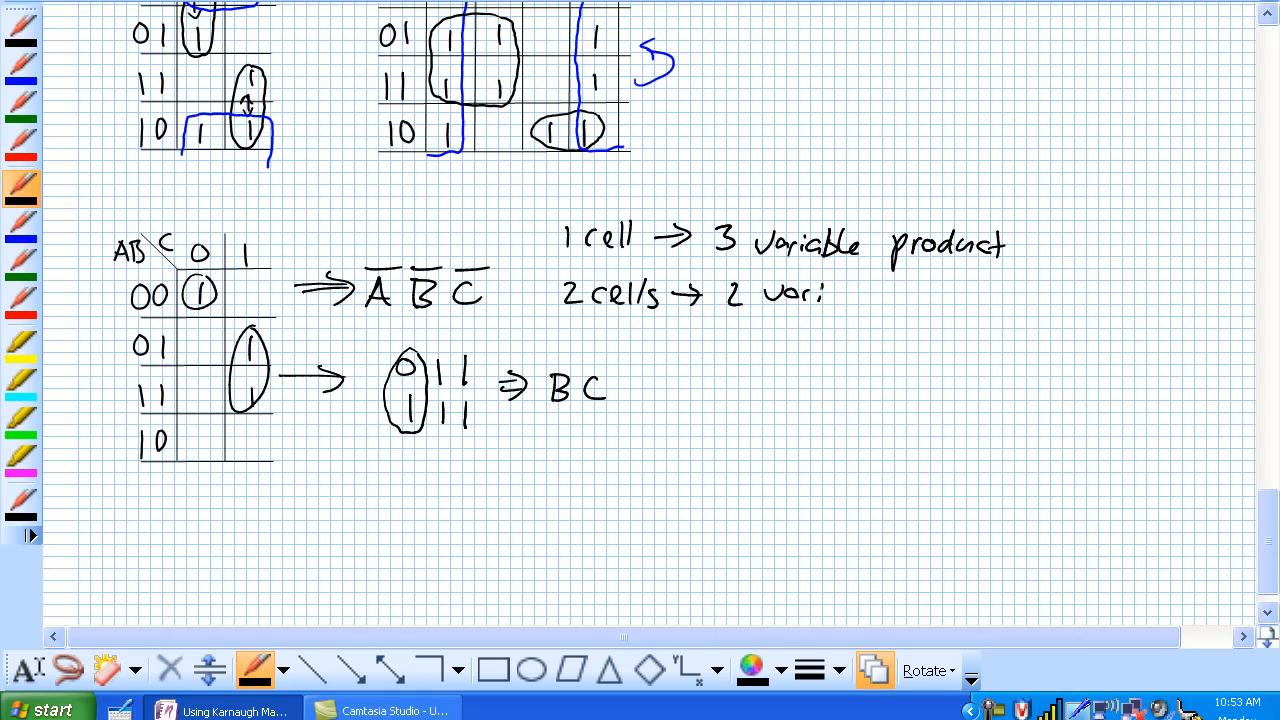
text(variable pro)
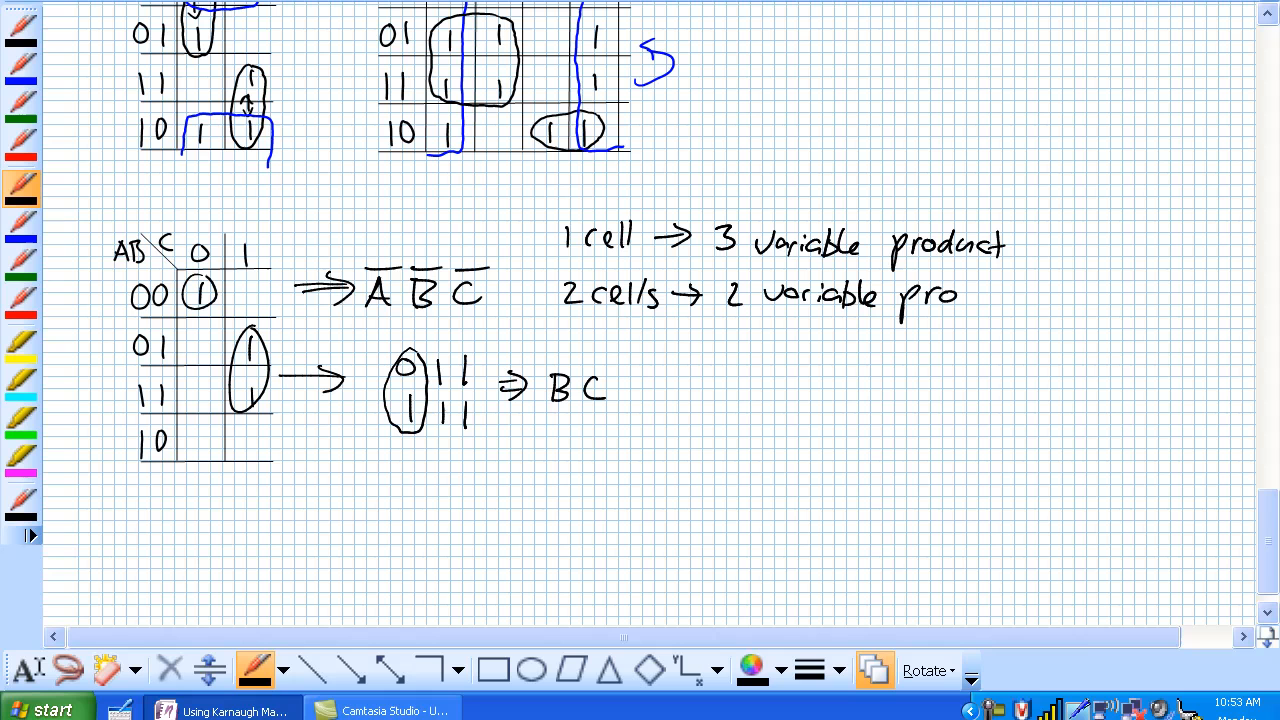
text(duct)
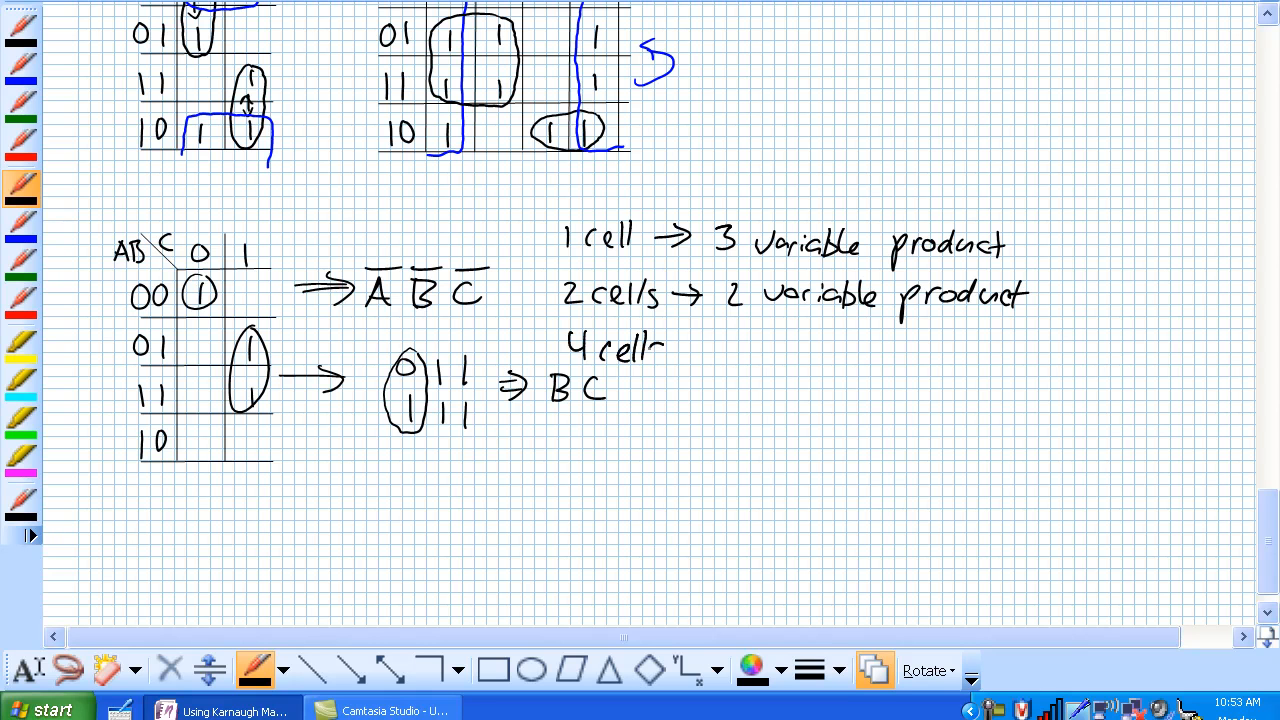
- Pen-write '4 cells → 1 variable product' and '8 cells → doesn't matter'
drag(660, 350, 760, 350)
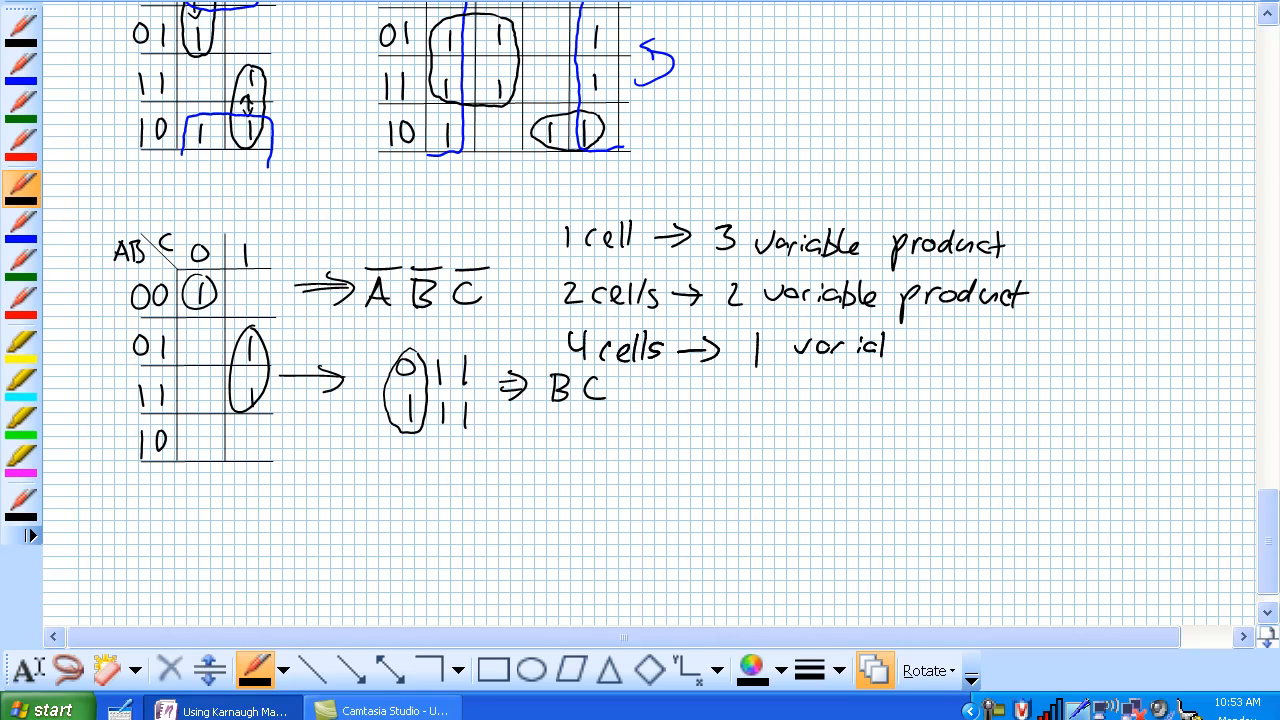
mouse_move(970, 345)
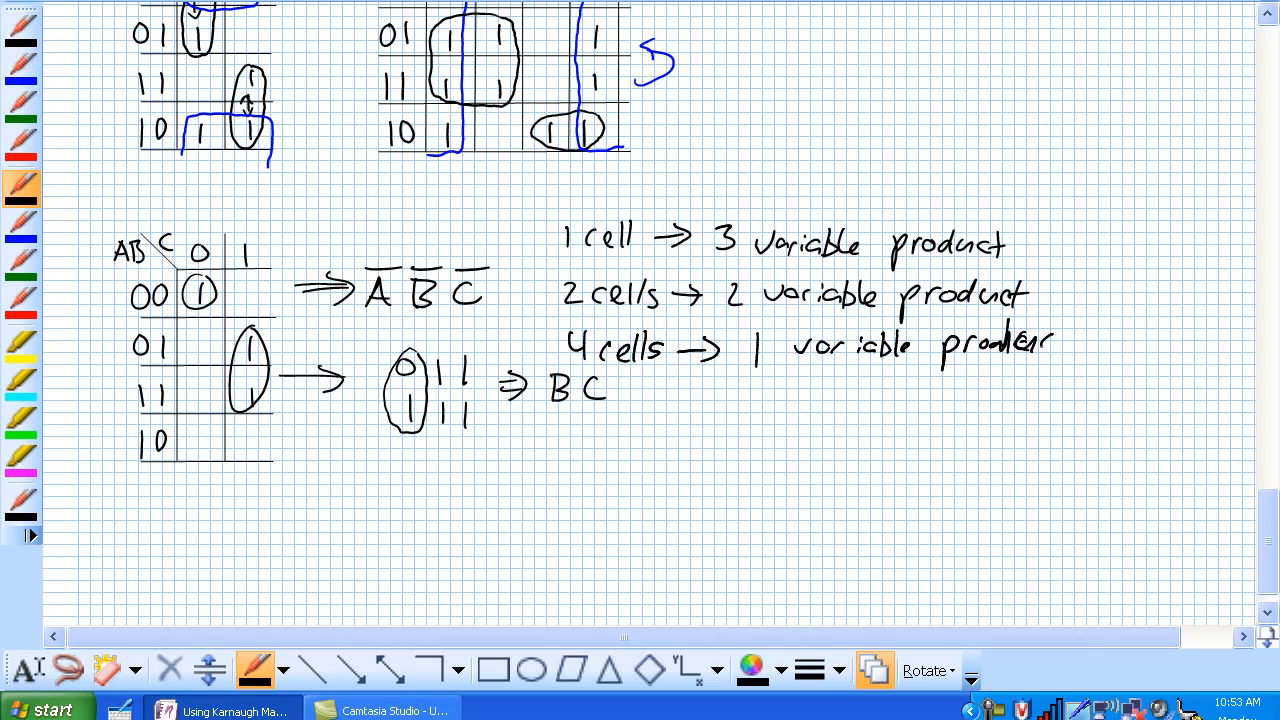
drag(632, 385, 648, 410)
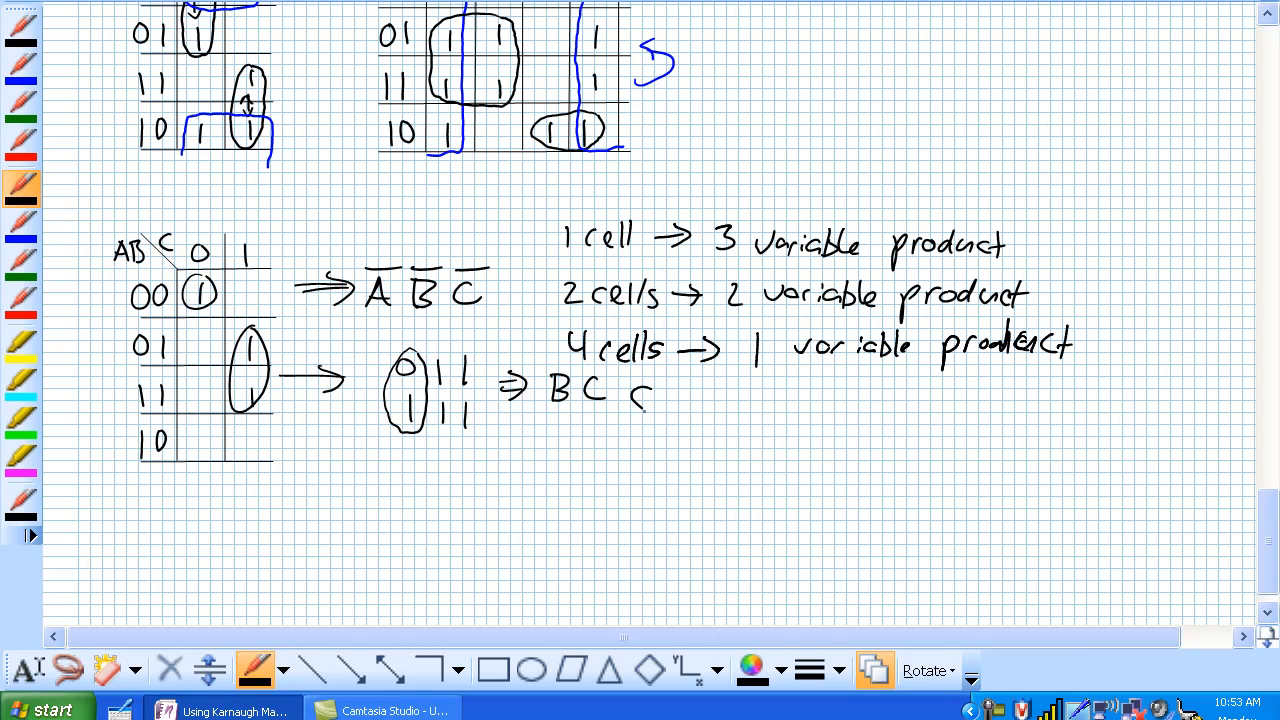
drag(630, 405, 755, 405)
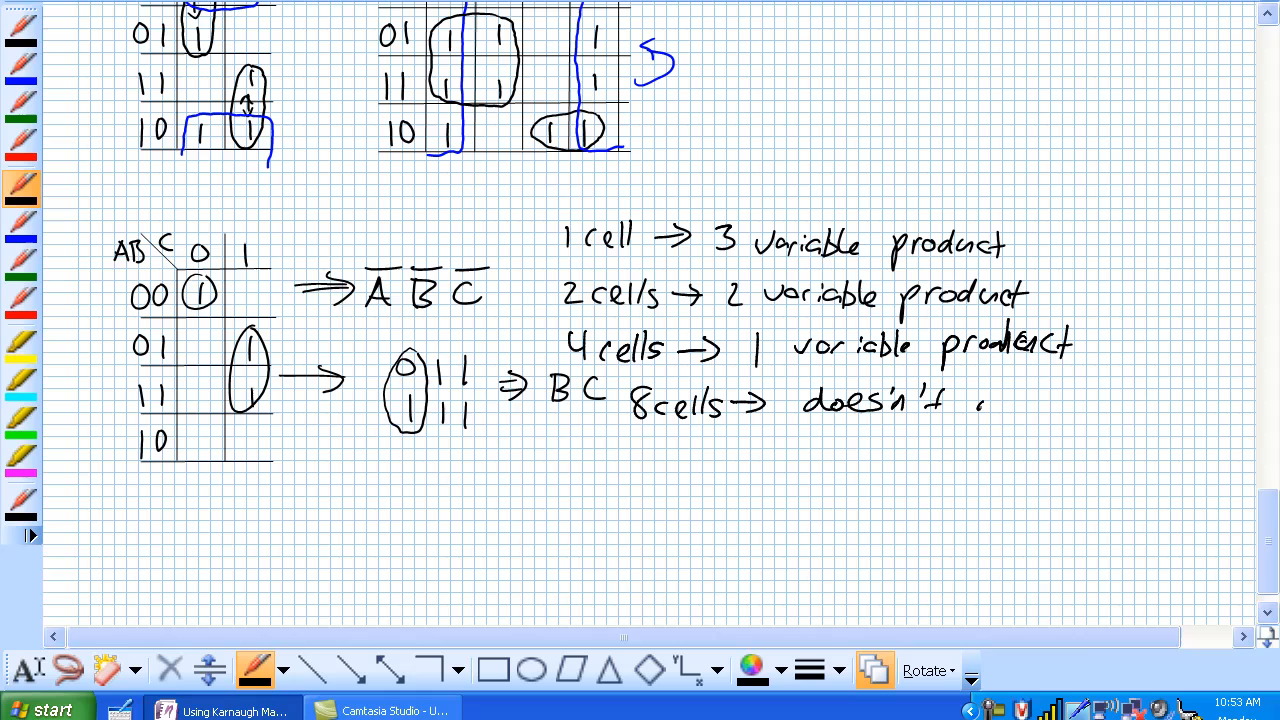
drag(980, 405, 1090, 405)
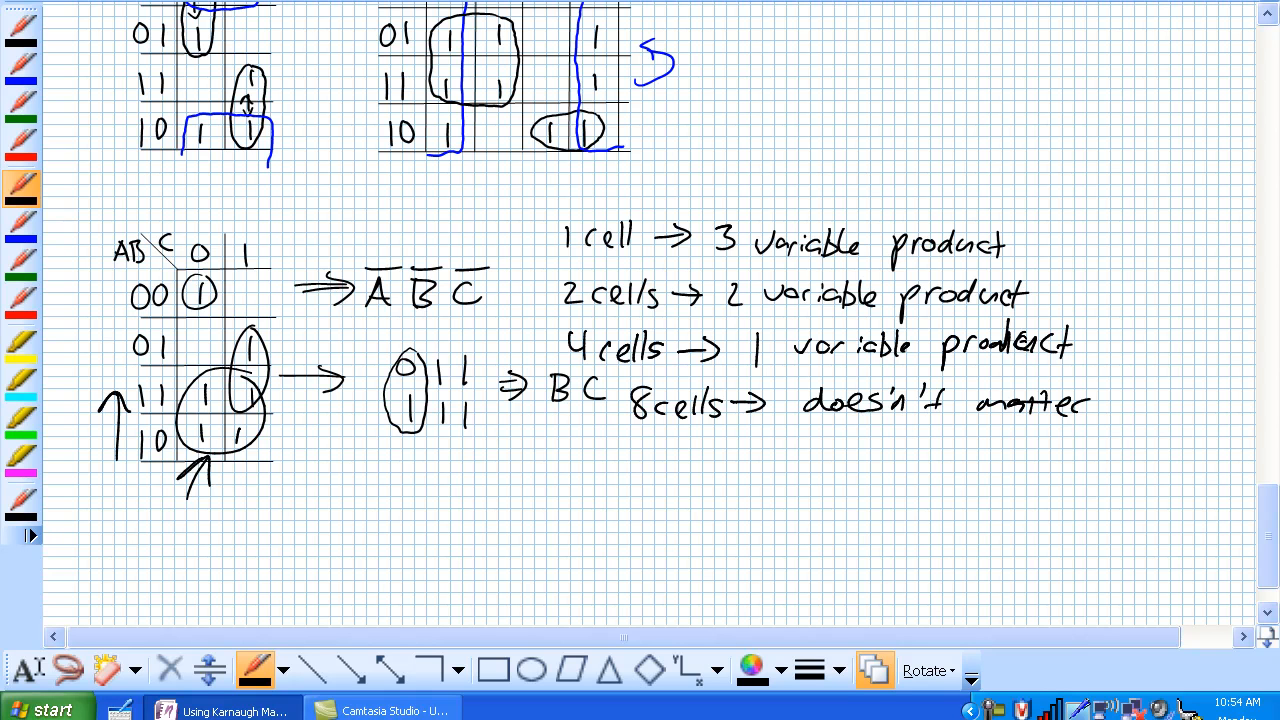
- Mark rows 11 and 10 as adjacent and write the codes 110, 111, 100, 101 below
drag(115, 420, 115, 455)
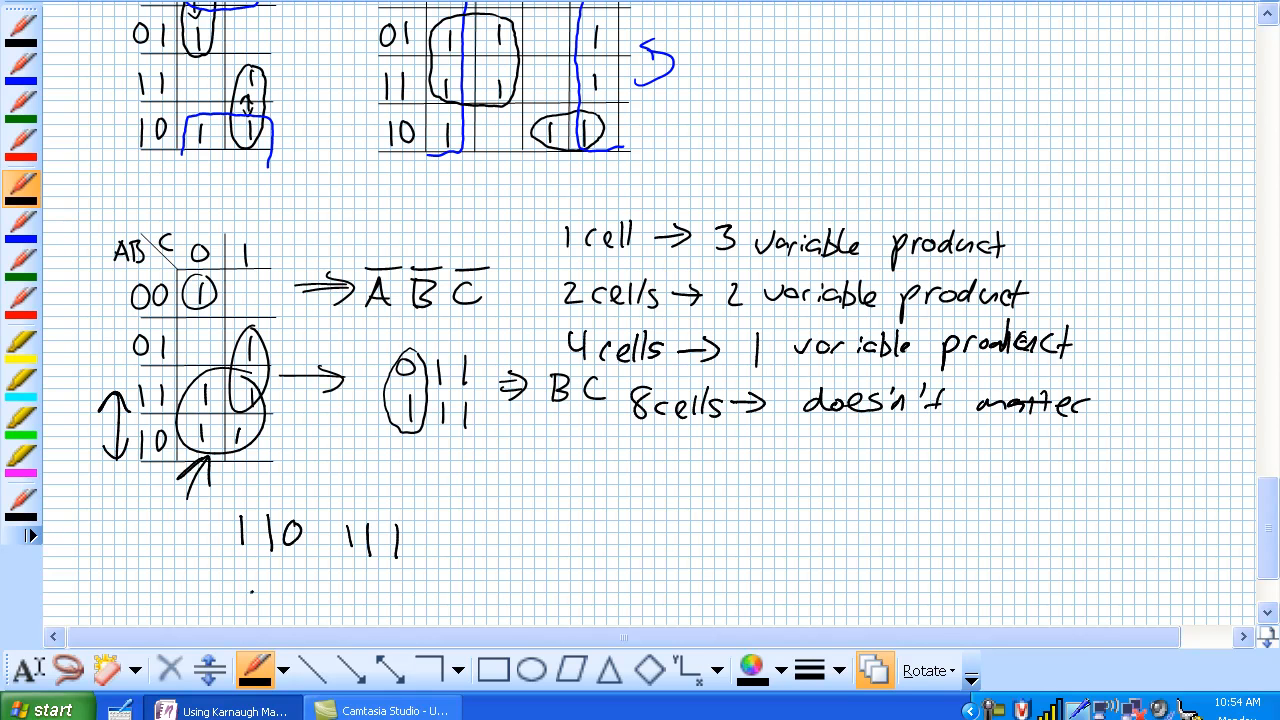
drag(245, 600, 305, 600)
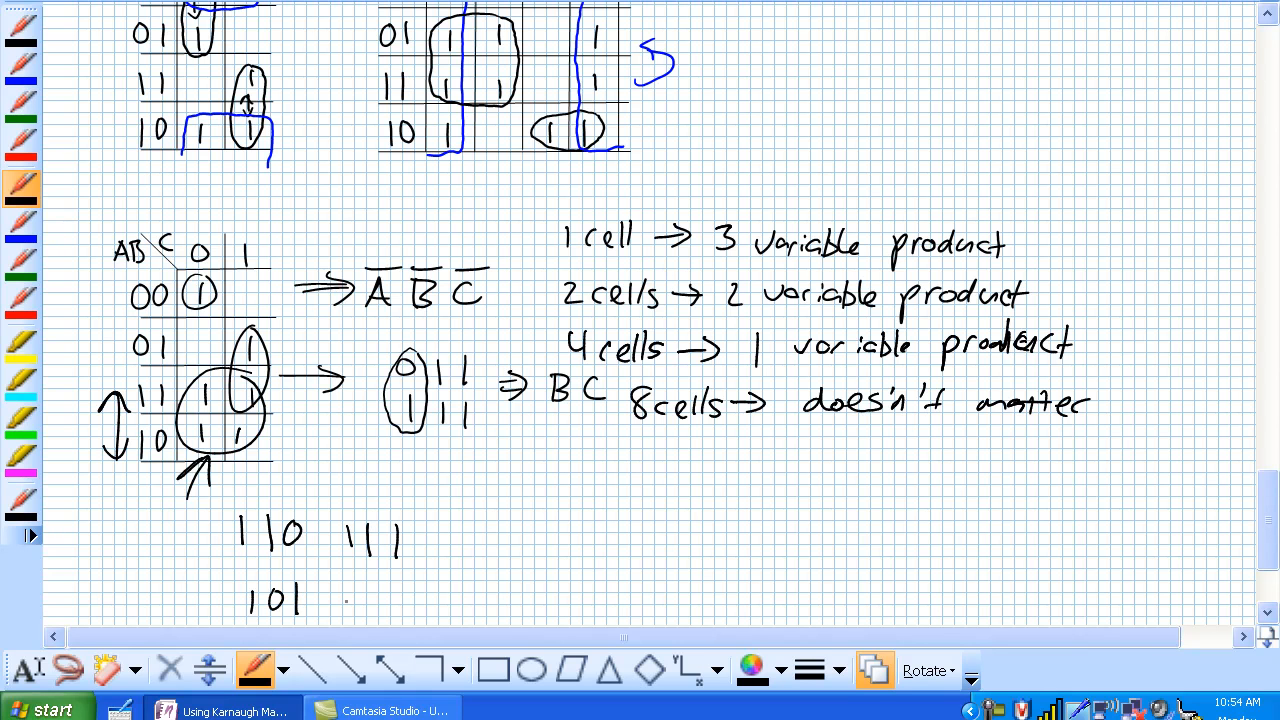
text(100)
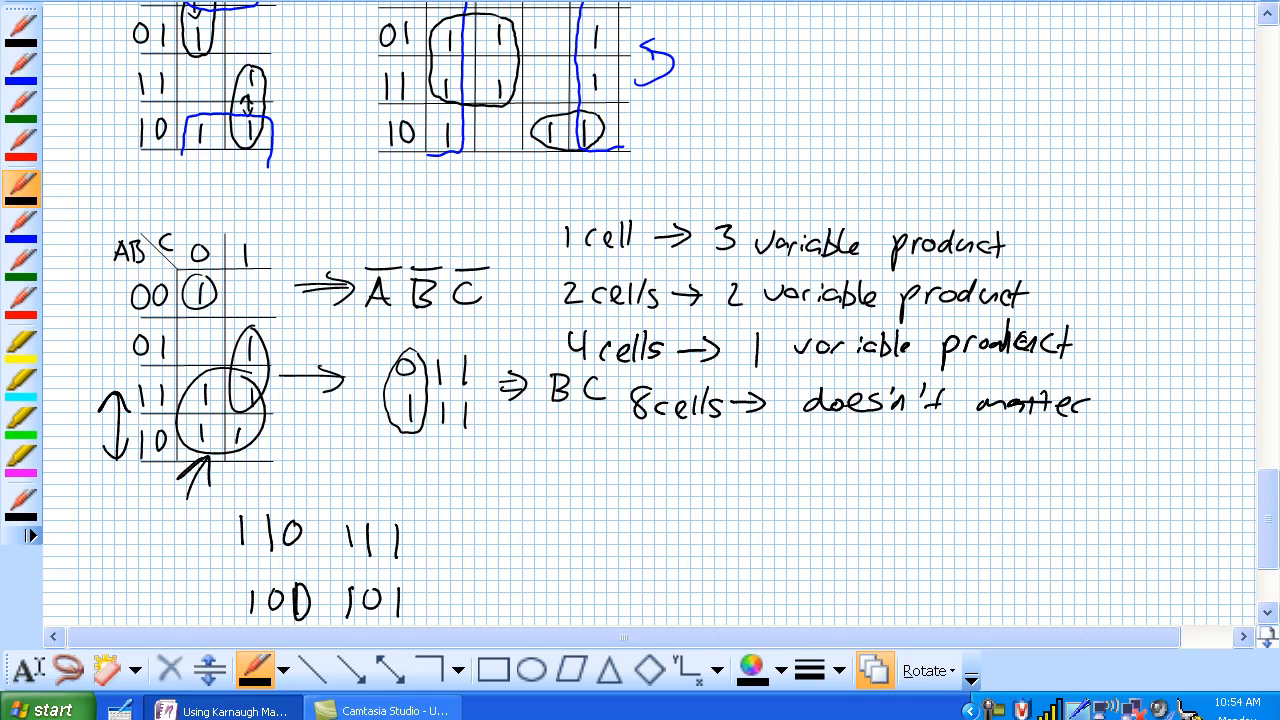
scroll(up, 3)
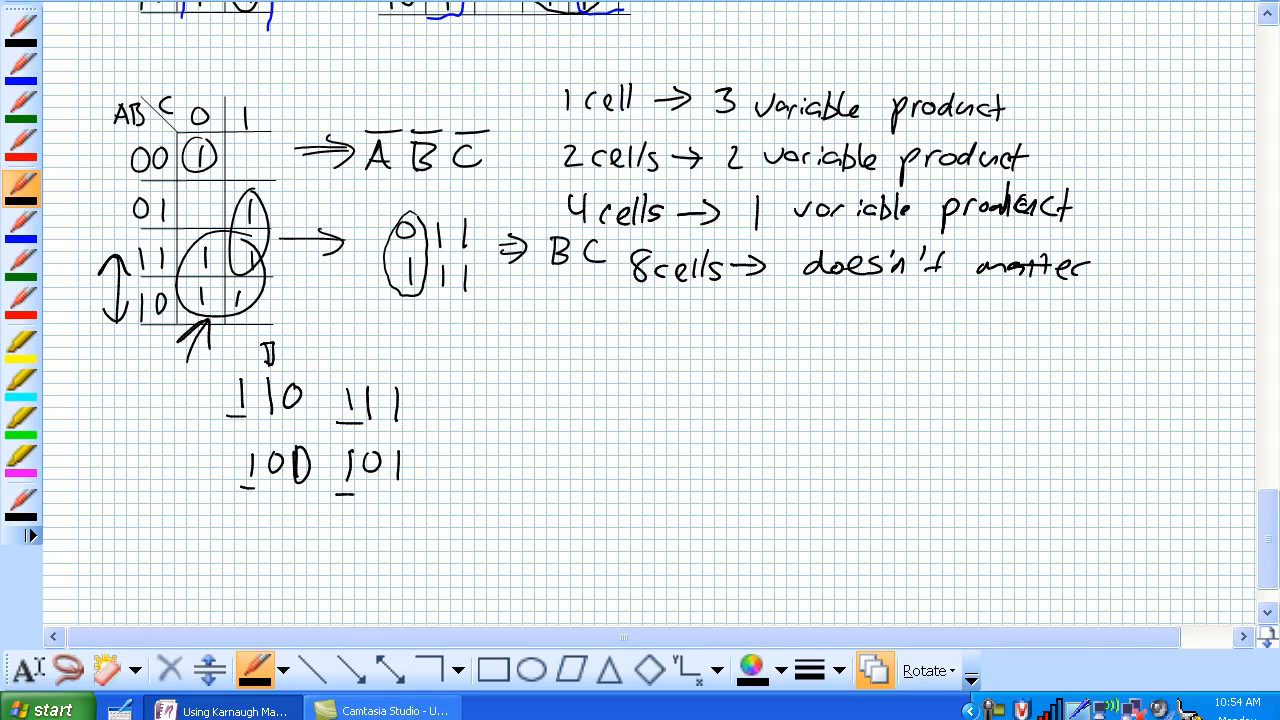
- Label the changing bits, arrow the four-cell group to A, and write A + BC
click(268, 440)
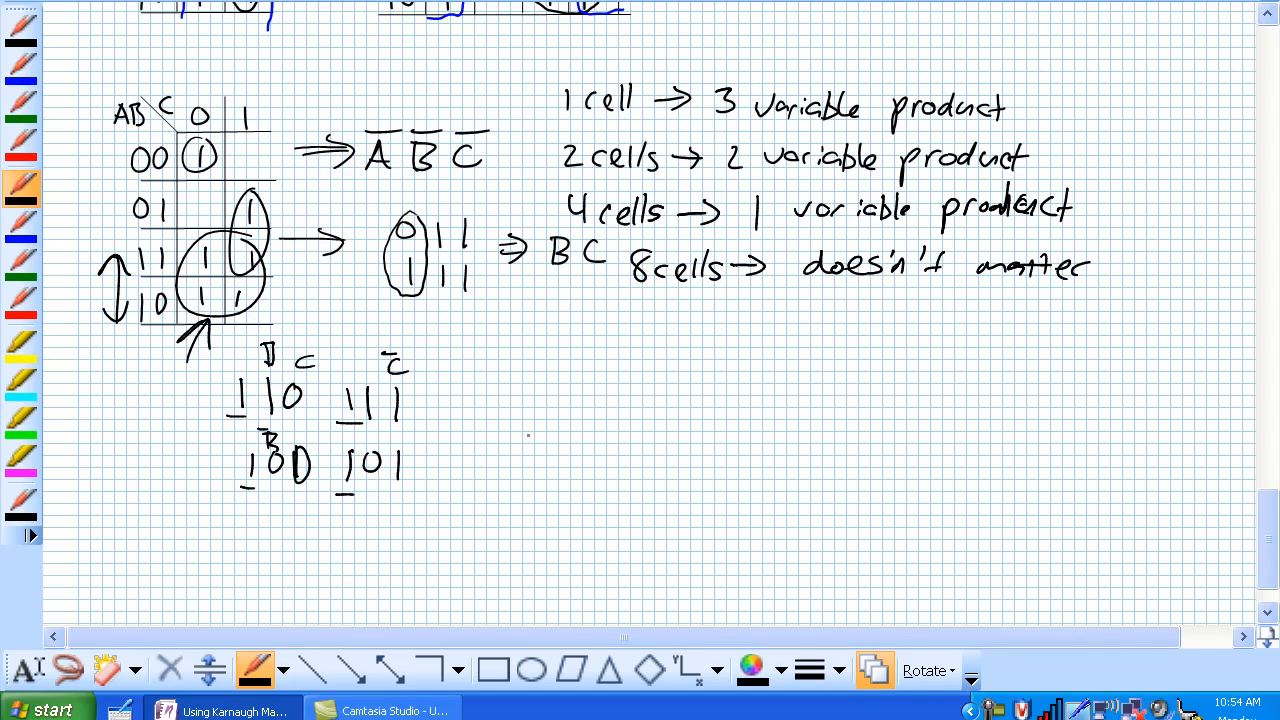
drag(270, 300, 460, 345)
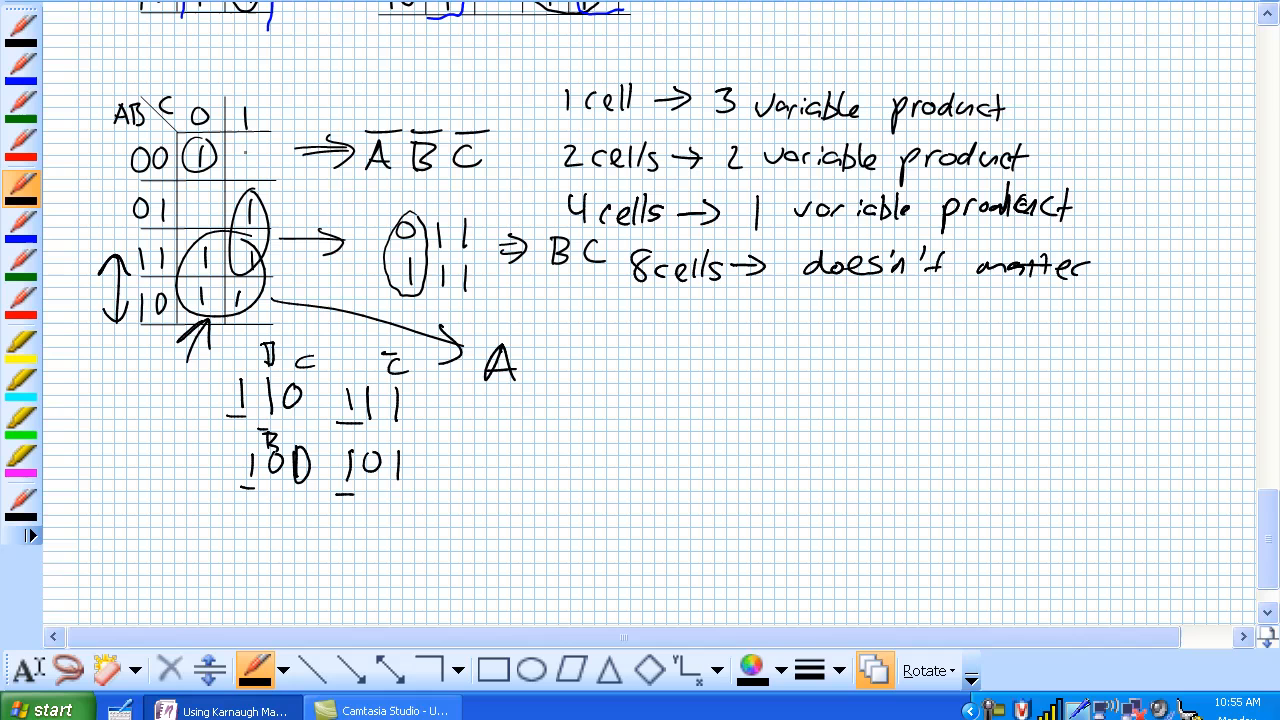
drag(85, 78, 65, 335)
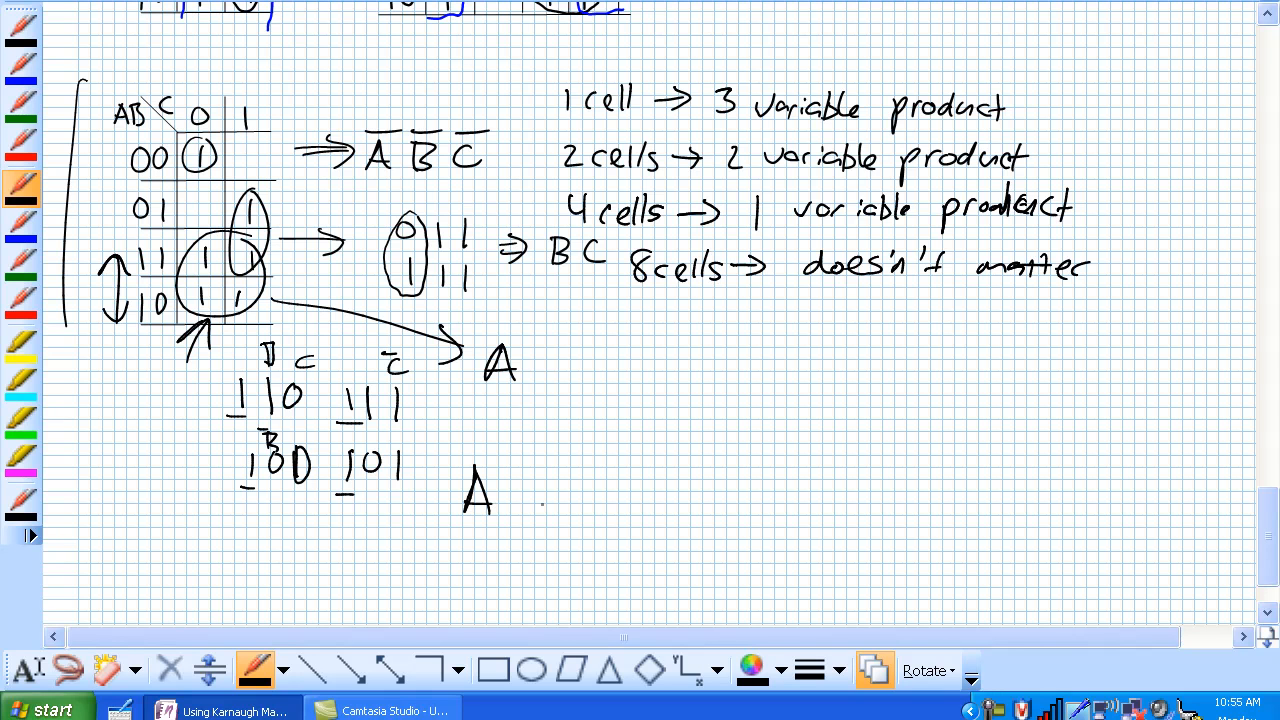
drag(510, 495, 600, 500)
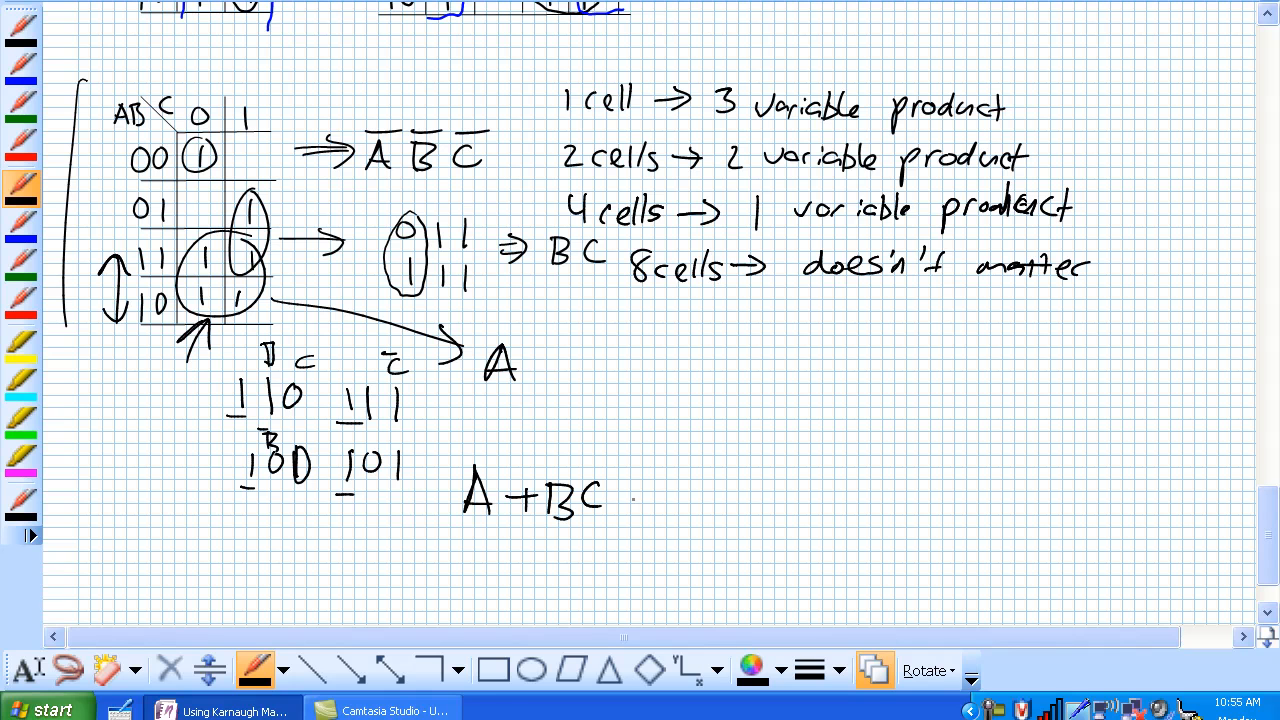
drag(630, 500, 710, 500)
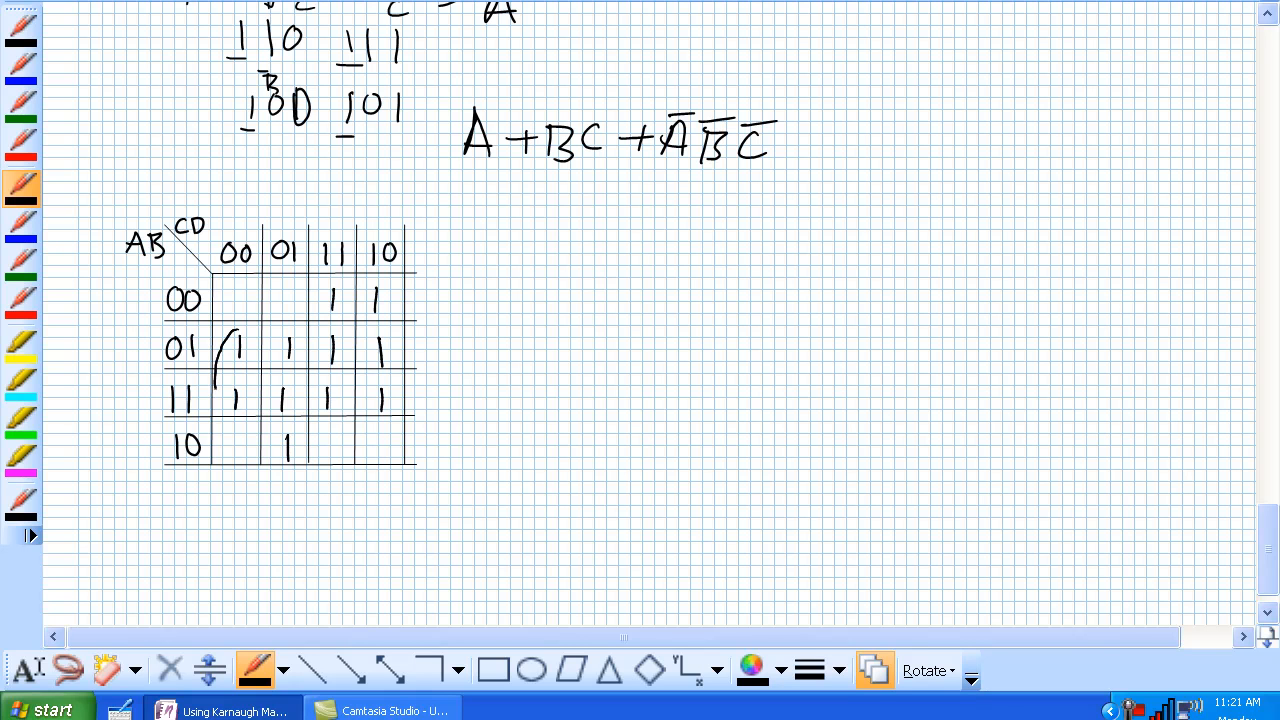
- Loop the eight 1s across rows 01 and 11 on the four-variable map
drag(240, 345, 400, 395)
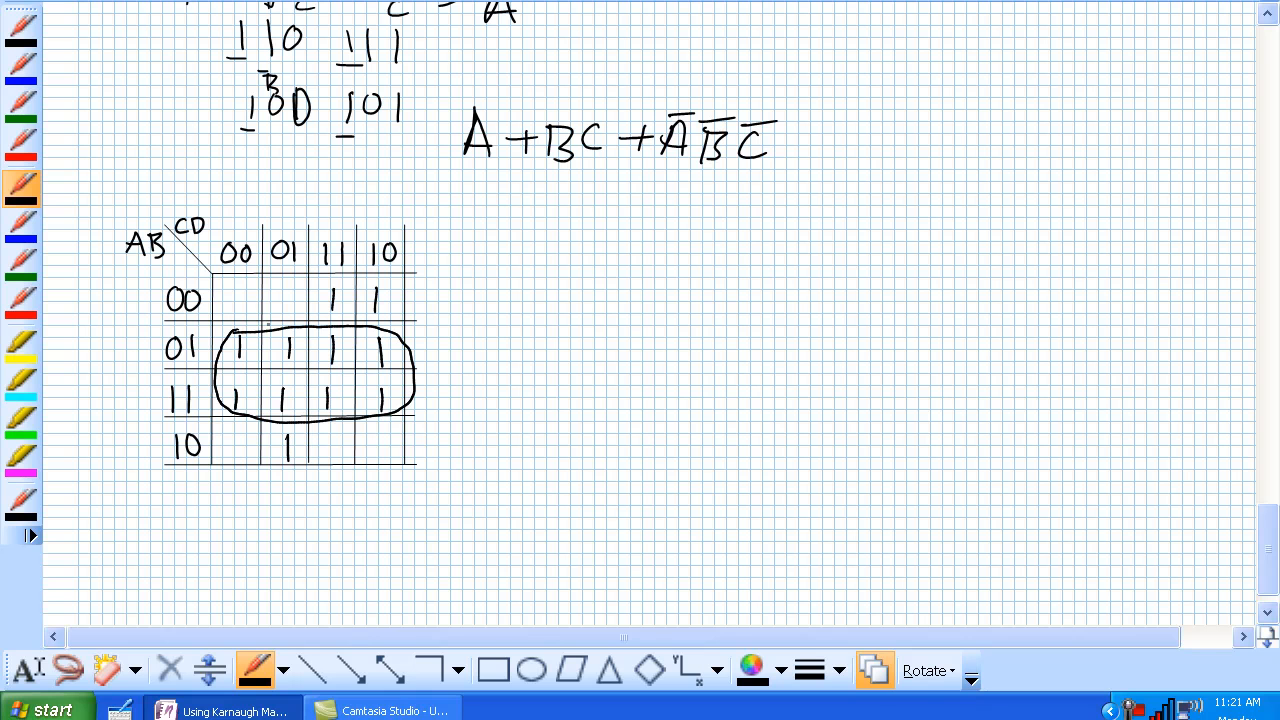